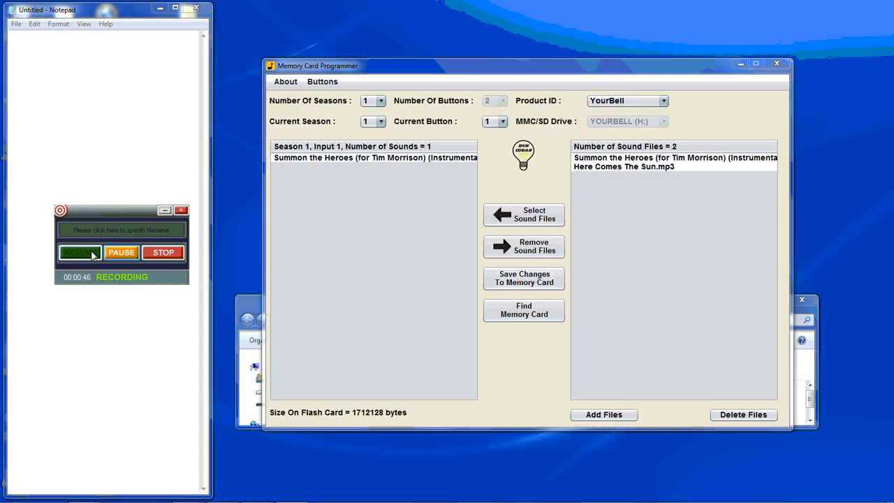
mouse_move(525, 186)
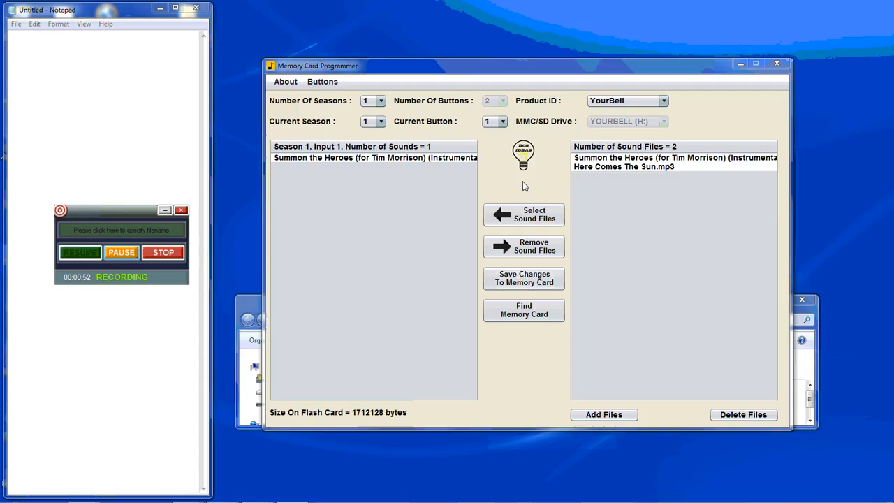
mouse_move(677, 210)
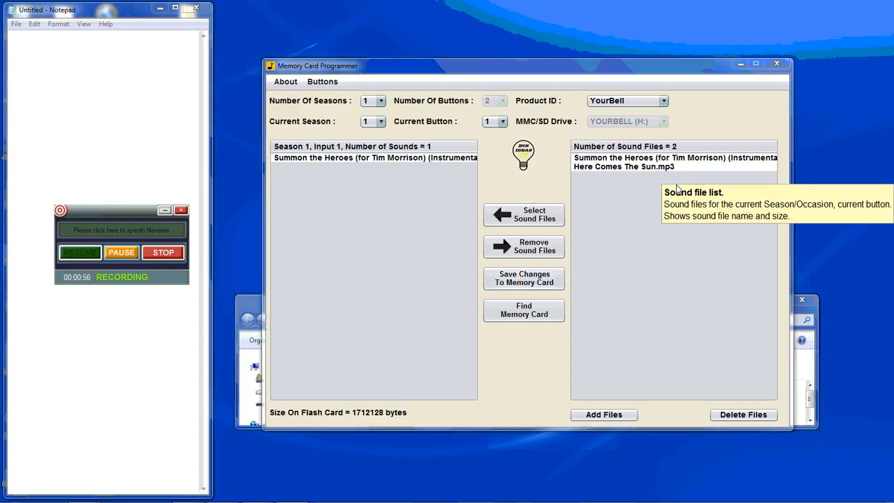
mouse_move(501, 179)
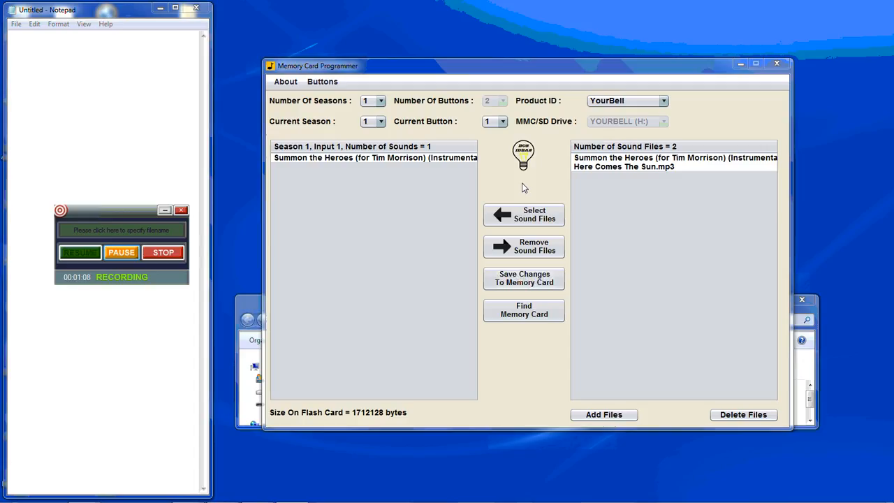
mouse_move(511, 181)
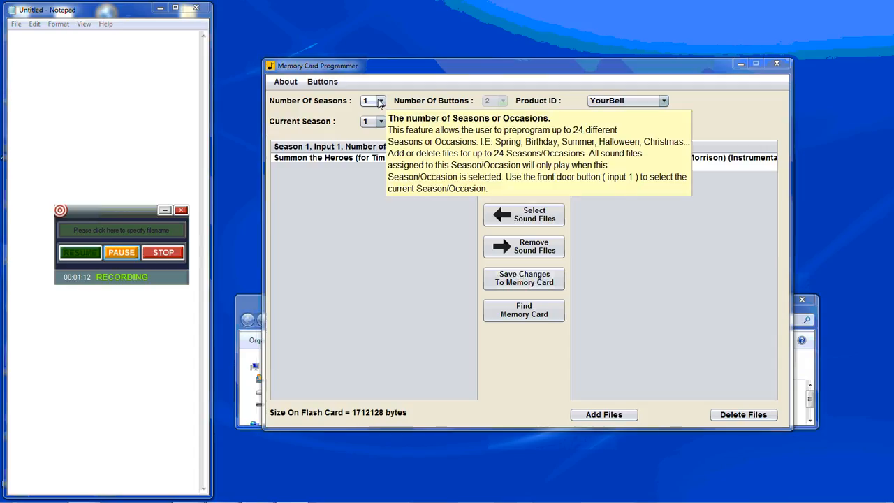
Keep one season and attempt deleting Here Comes The Sun.mp3, dismissing the still-assigned warning
left_click(383, 101)
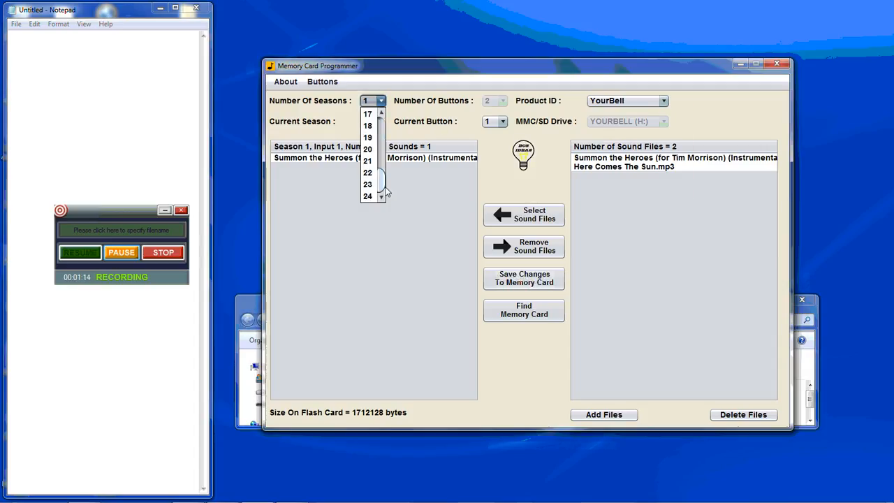
left_click(381, 100)
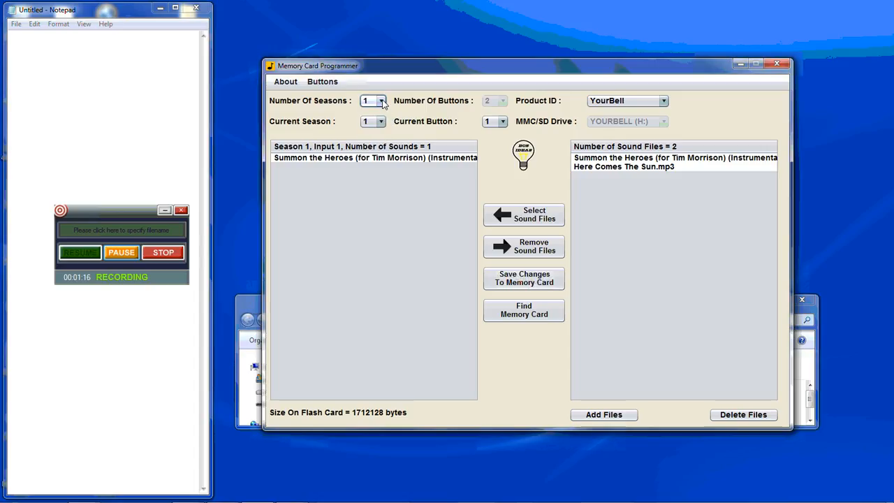
mouse_move(503, 184)
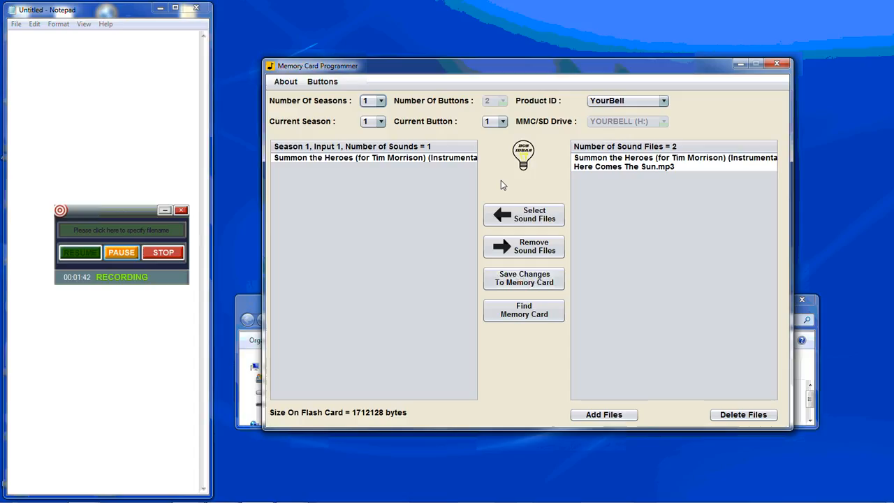
mouse_move(500, 191)
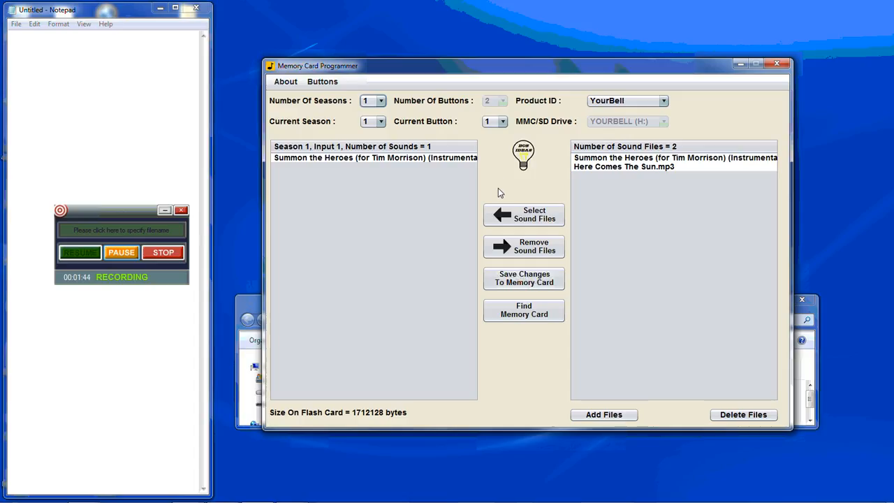
left_click(620, 166)
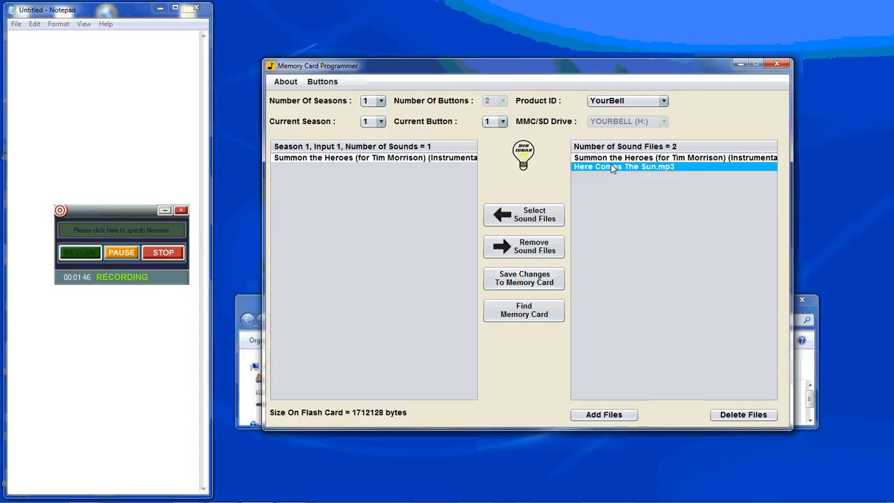
mouse_move(494, 169)
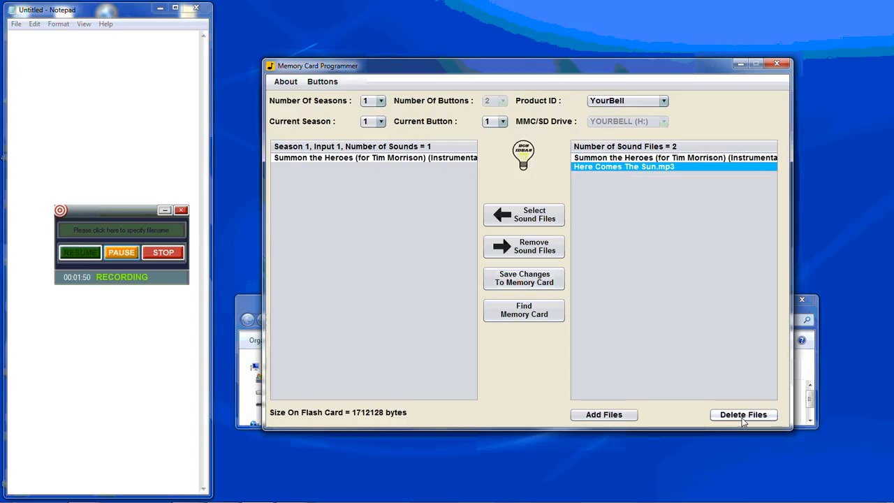
left_click(743, 415)
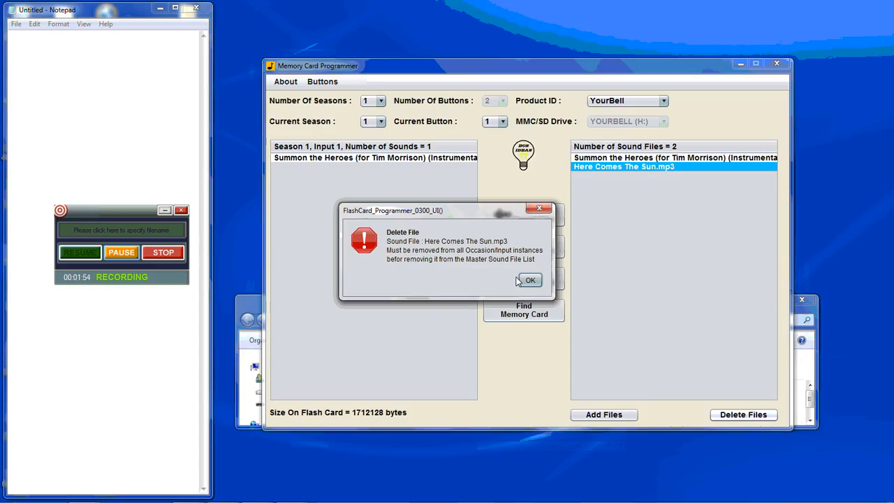
left_click(529, 279)
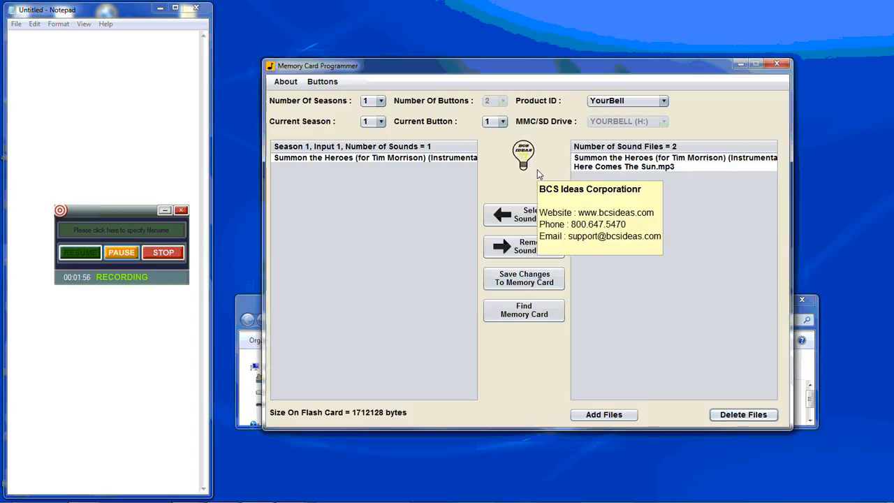
mouse_move(540, 180)
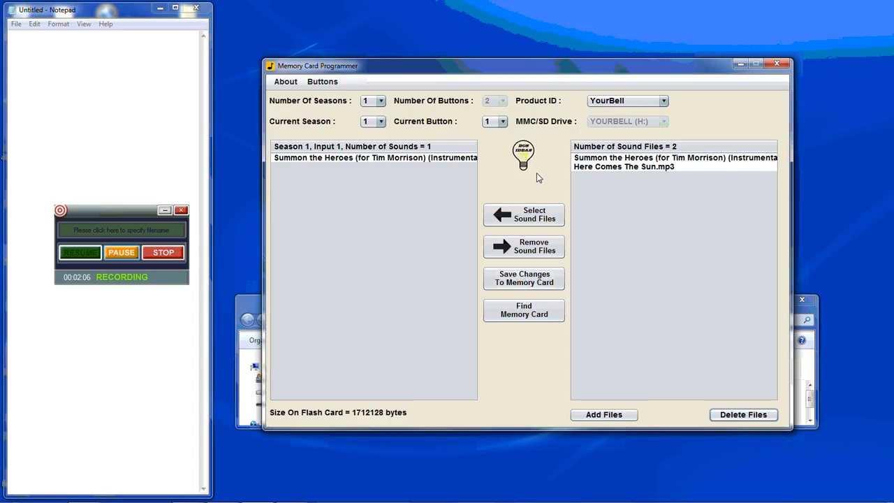
mouse_move(366, 160)
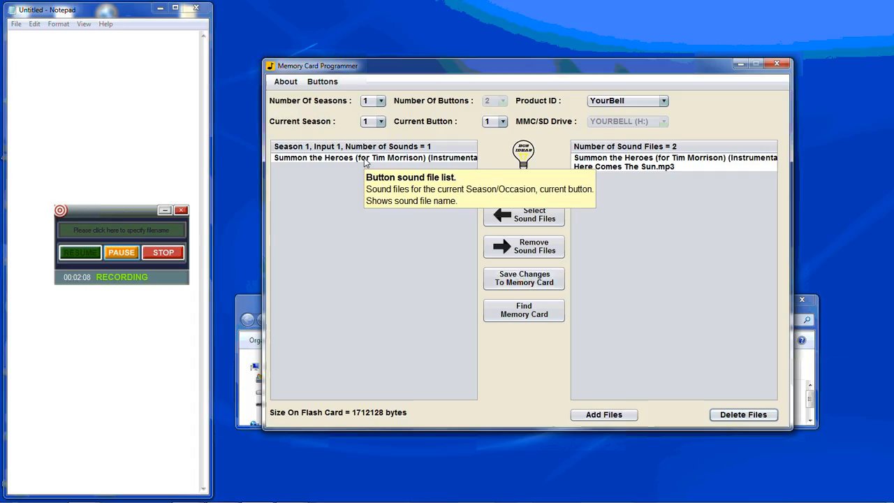
mouse_move(352, 165)
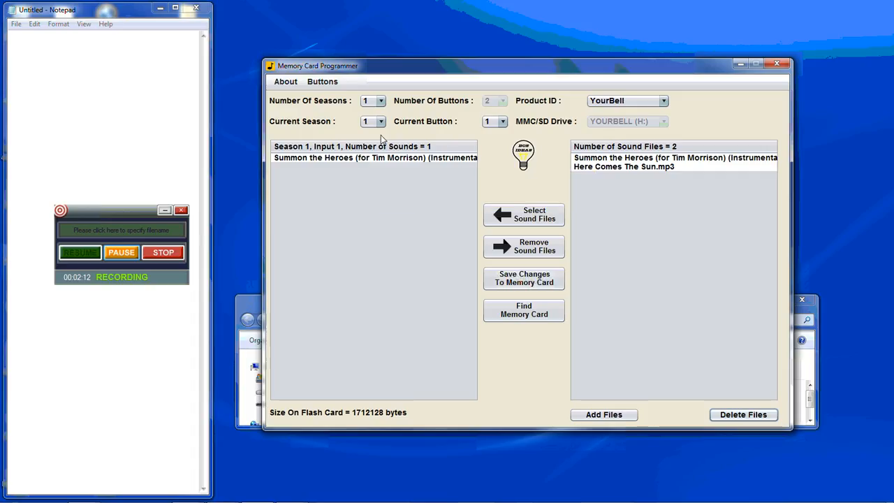
mouse_move(503, 120)
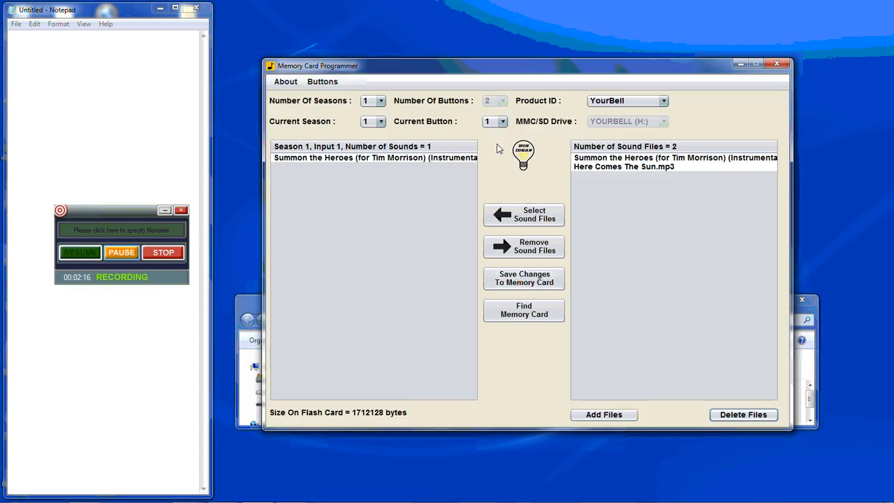
Unassign Here Comes The Sun.mp3 from buttons 2 and 1, then delete both sound files
left_click(503, 121)
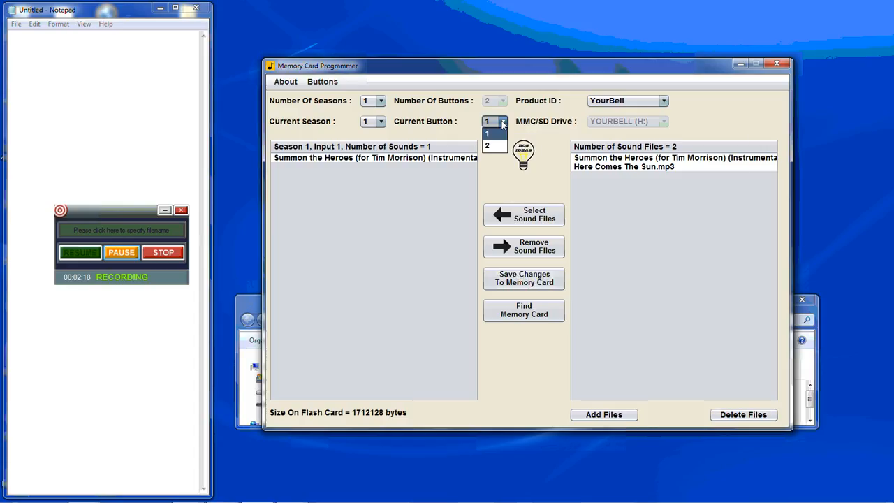
left_click(488, 144)
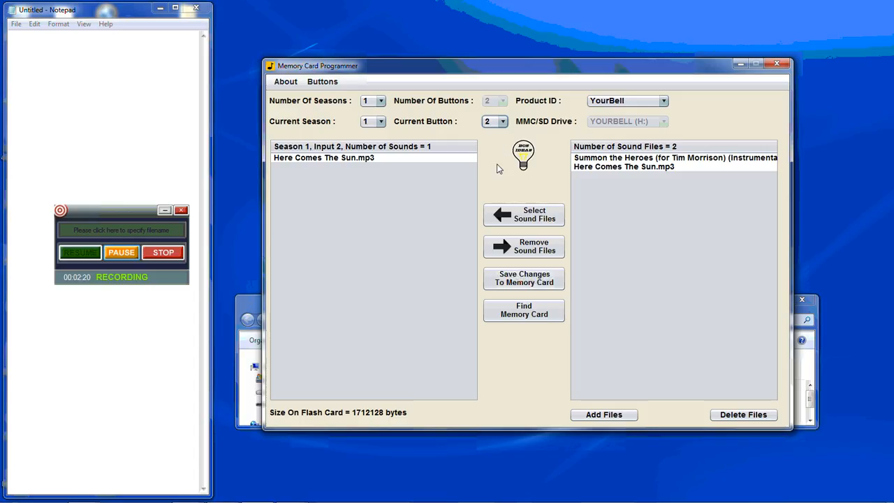
mouse_move(393, 156)
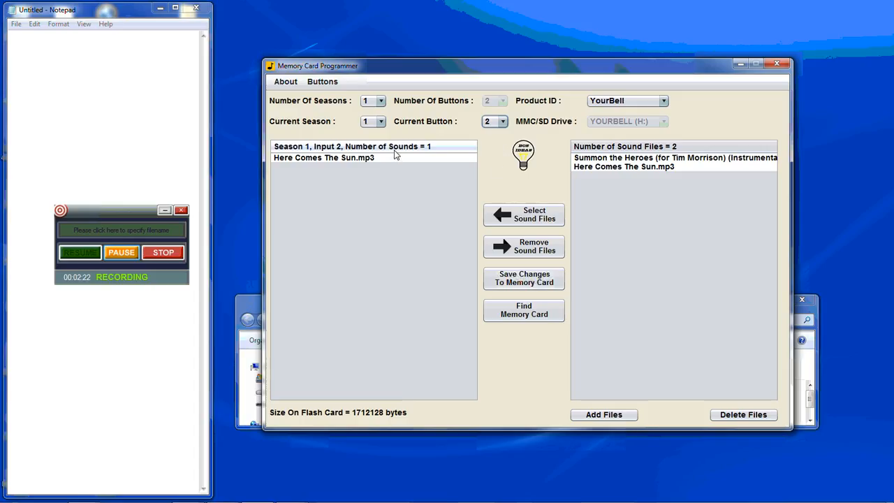
left_click(324, 157)
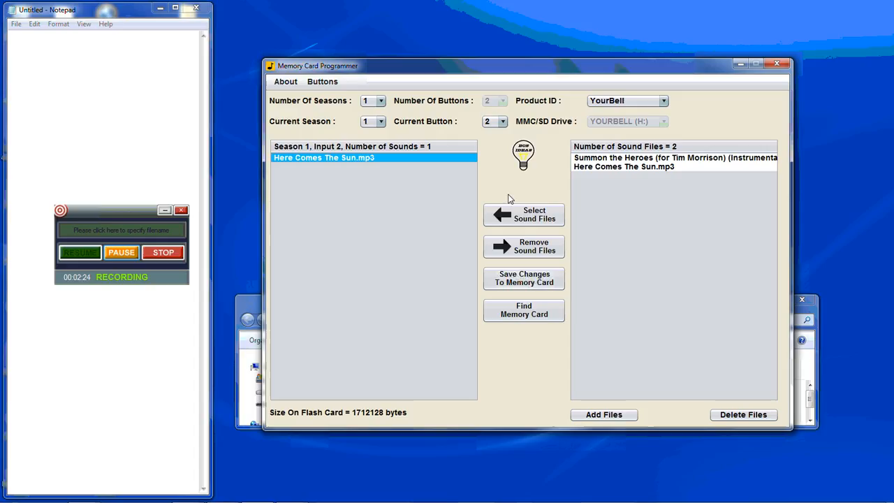
left_click(523, 246)
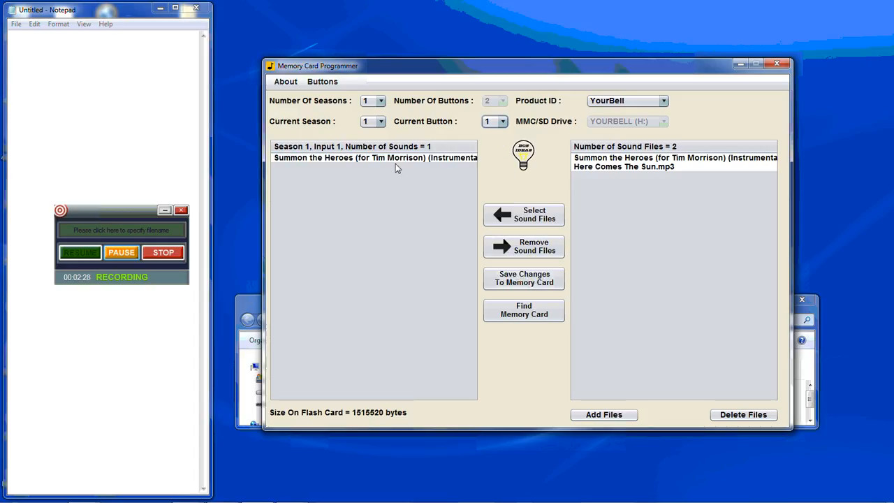
left_click(374, 157)
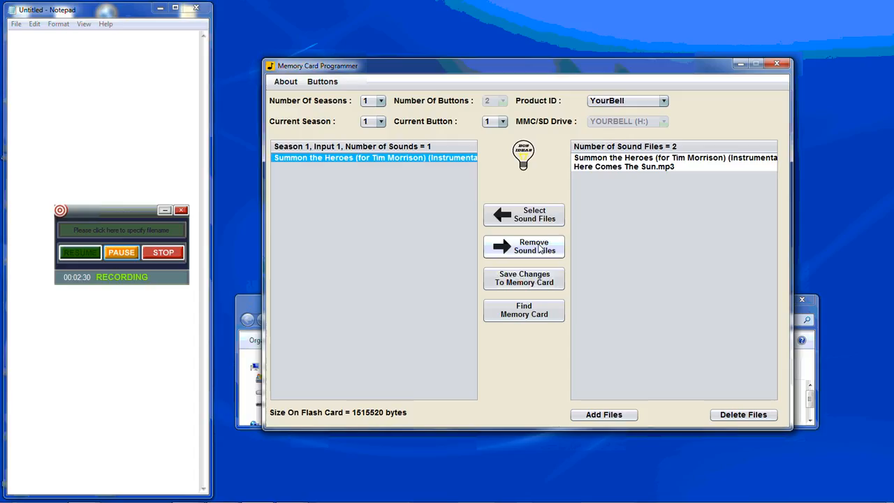
left_click(523, 245)
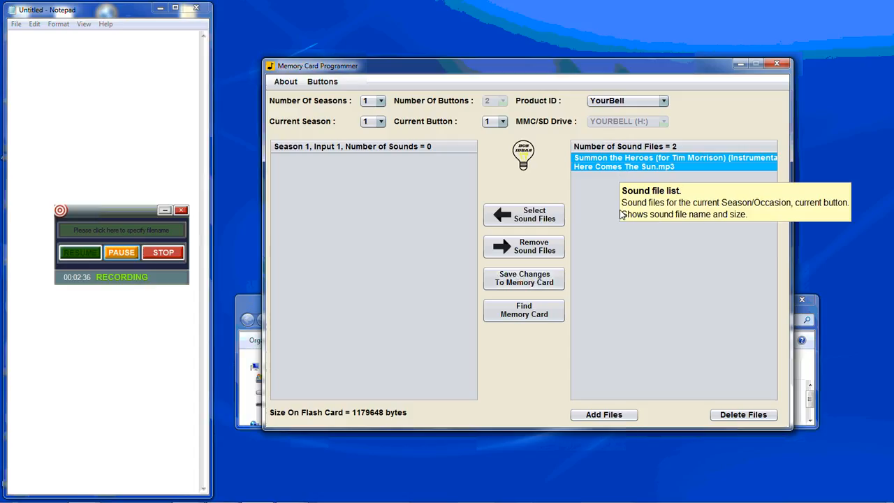
left_click(743, 414)
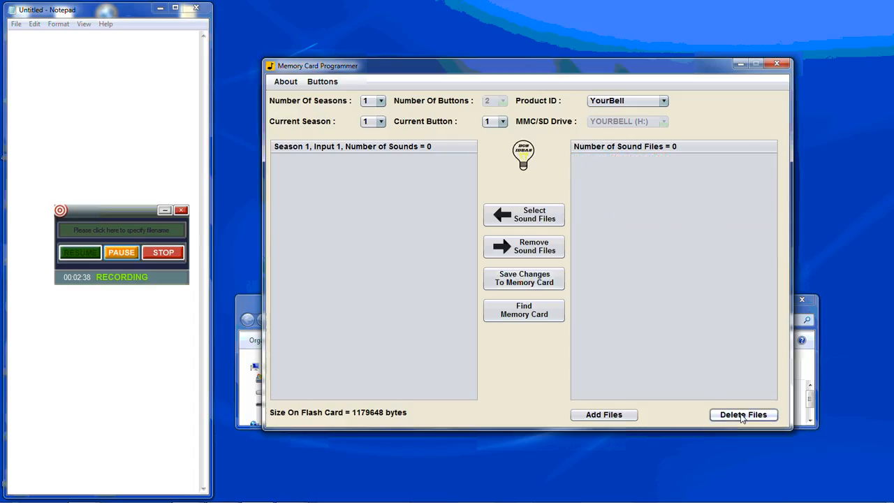
mouse_move(728, 365)
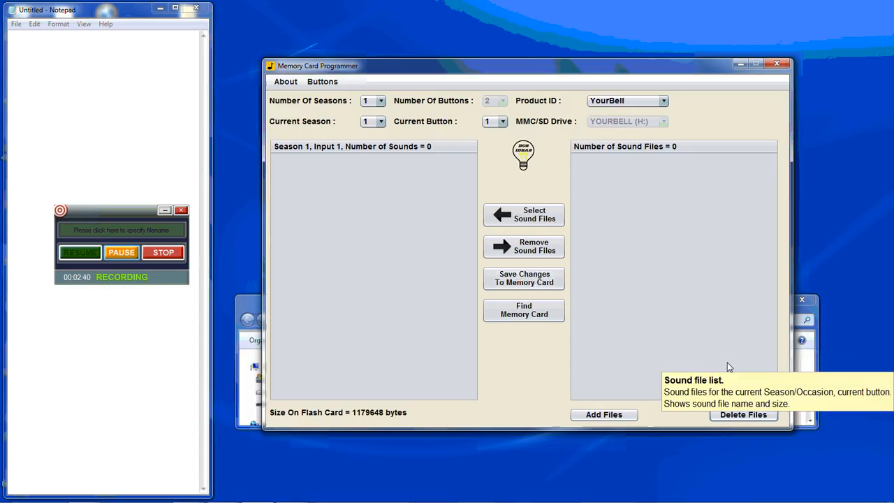
mouse_move(514, 391)
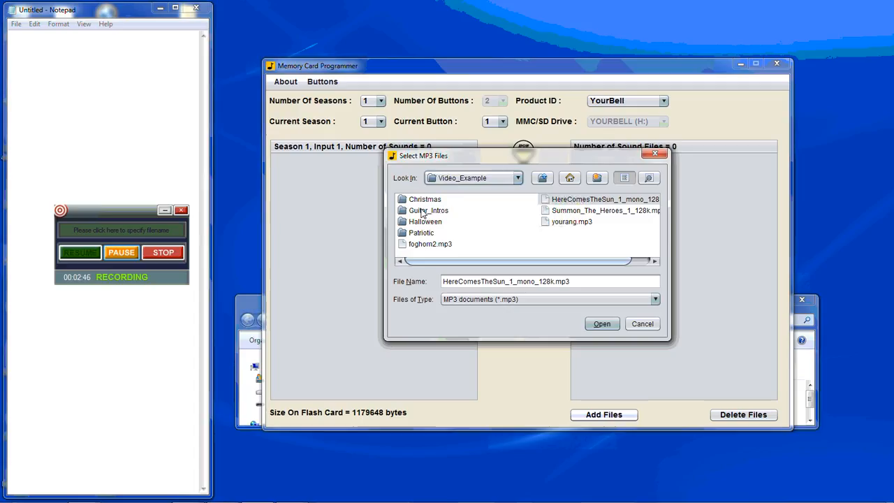
Add the four MP3s from the Guitar_Intros folder to the card's sound list
double_click(426, 209)
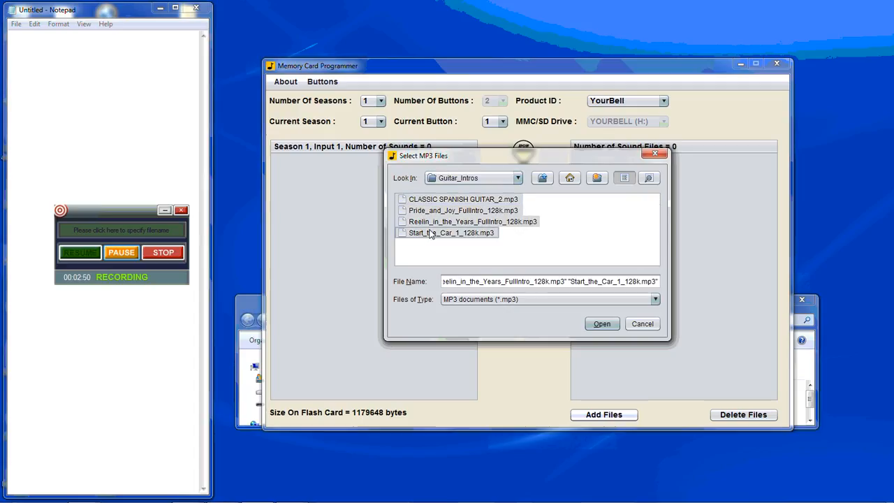
left_click(600, 324)
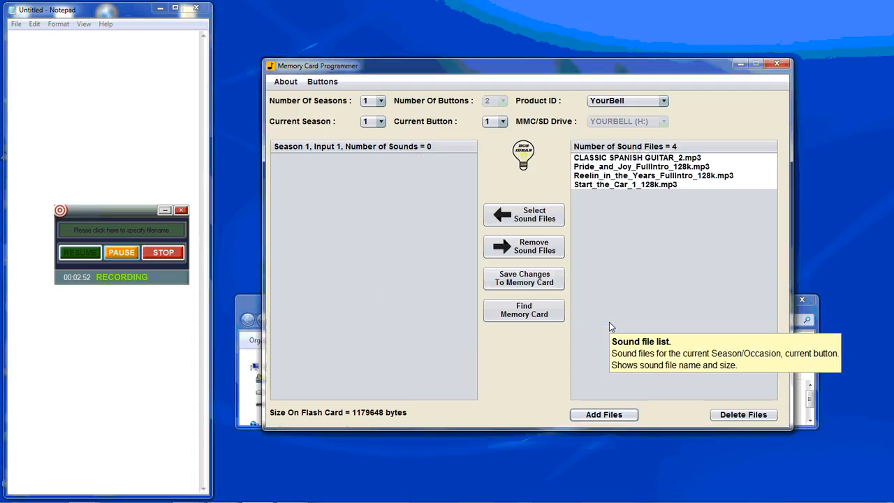
mouse_move(519, 187)
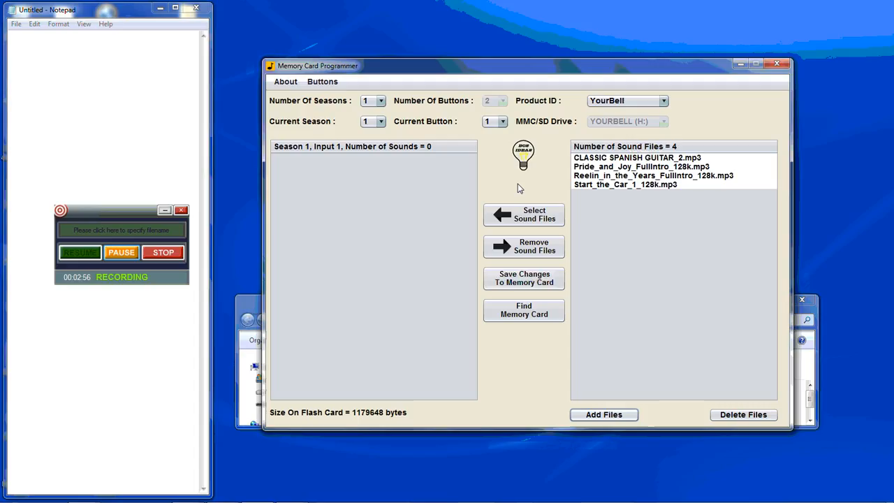
mouse_move(512, 166)
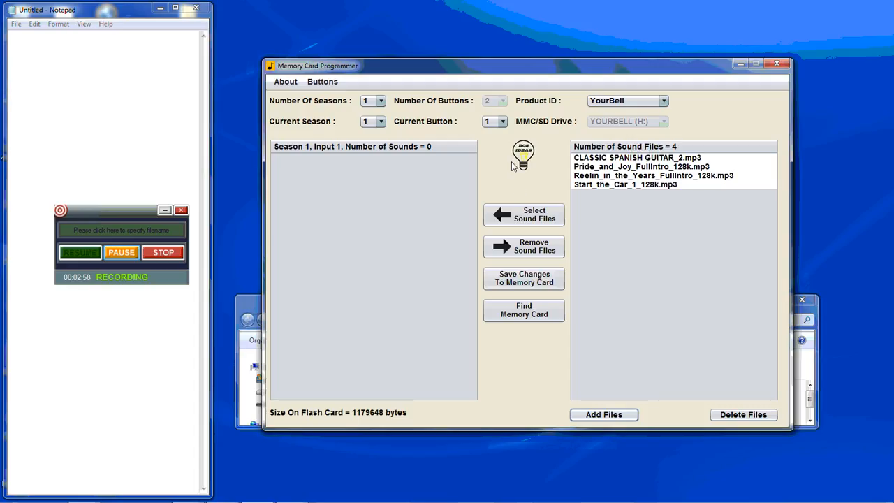
mouse_move(493, 120)
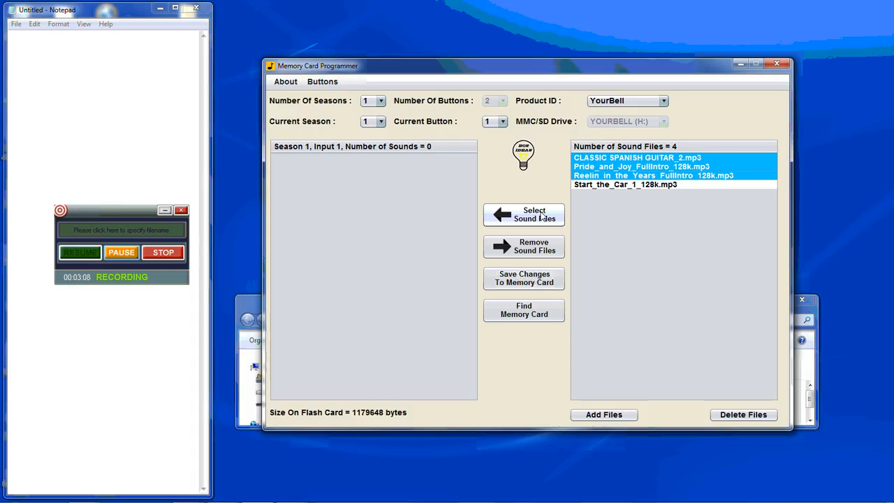
Assign the three guitar intros to input 1 and Start_the_Car_1_128k.mp3 to input 2
left_click(524, 215)
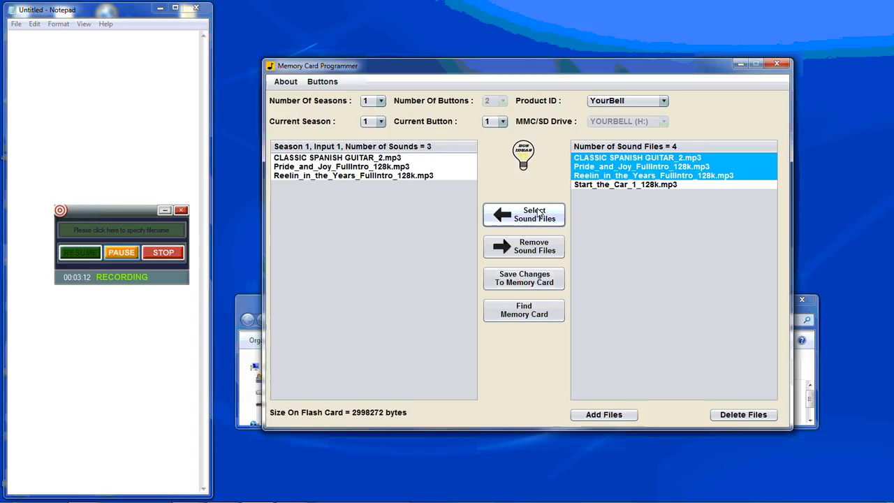
mouse_move(495, 182)
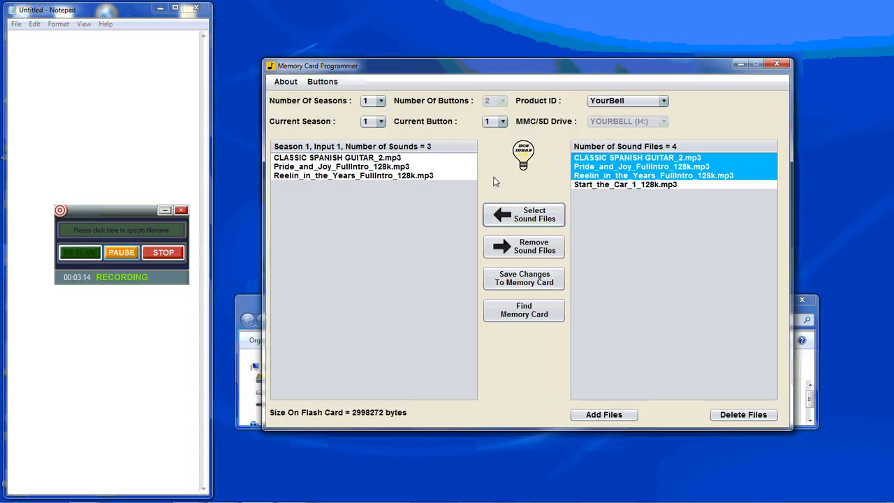
left_click(502, 120)
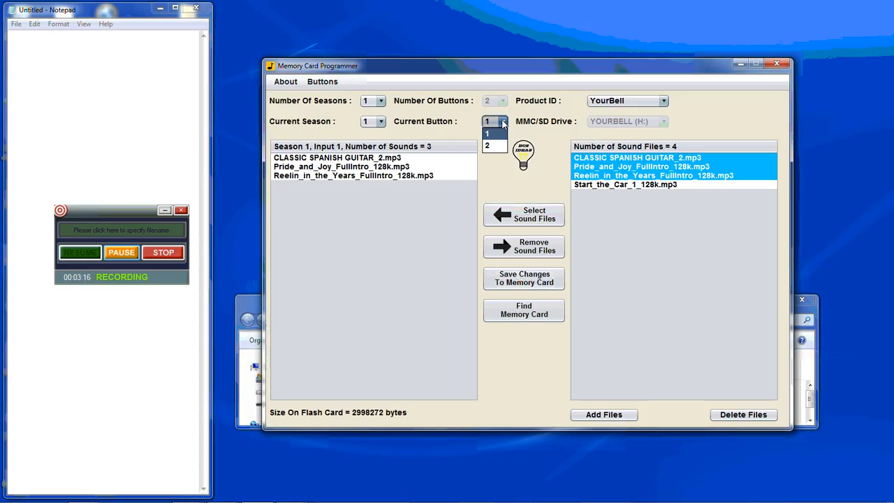
left_click(486, 146)
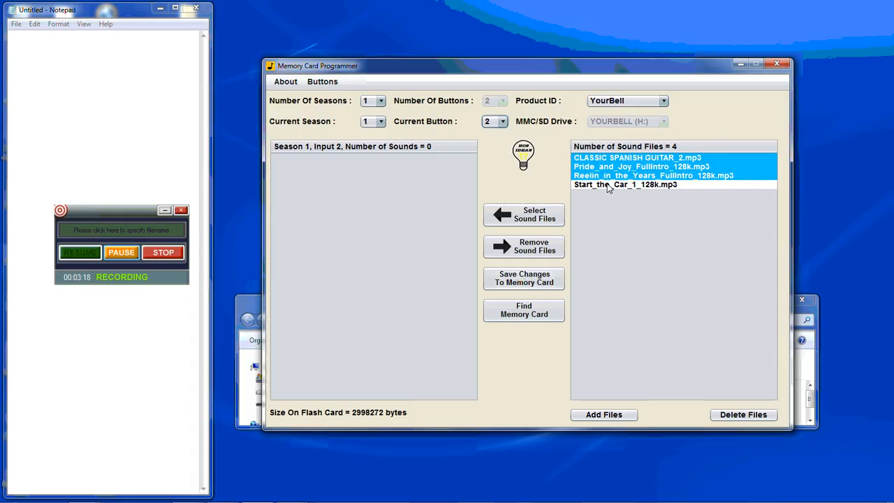
left_click(523, 215)
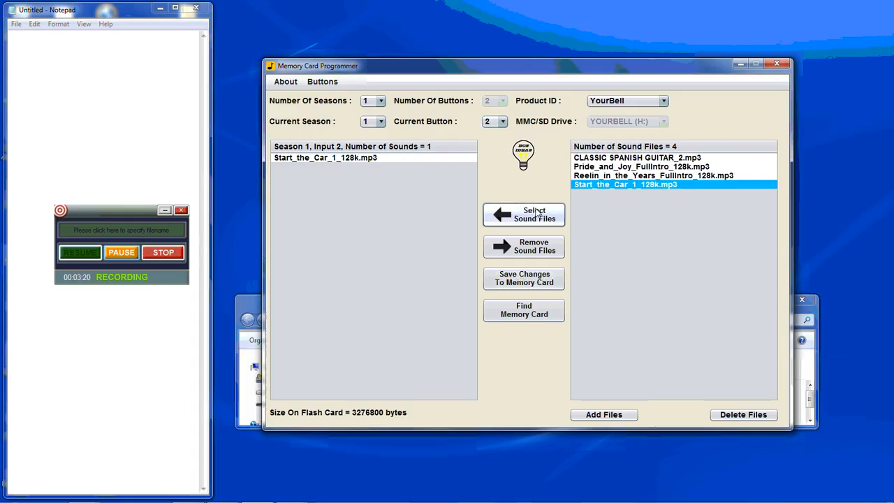
mouse_move(545, 185)
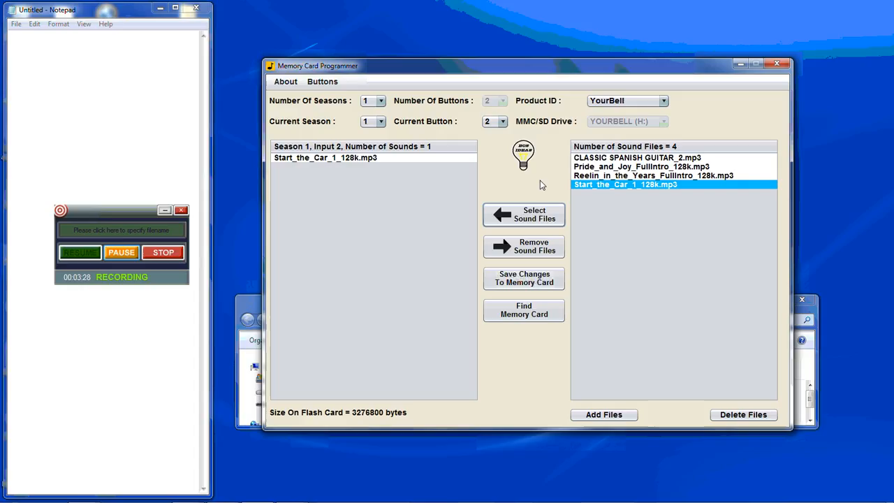
mouse_move(400, 165)
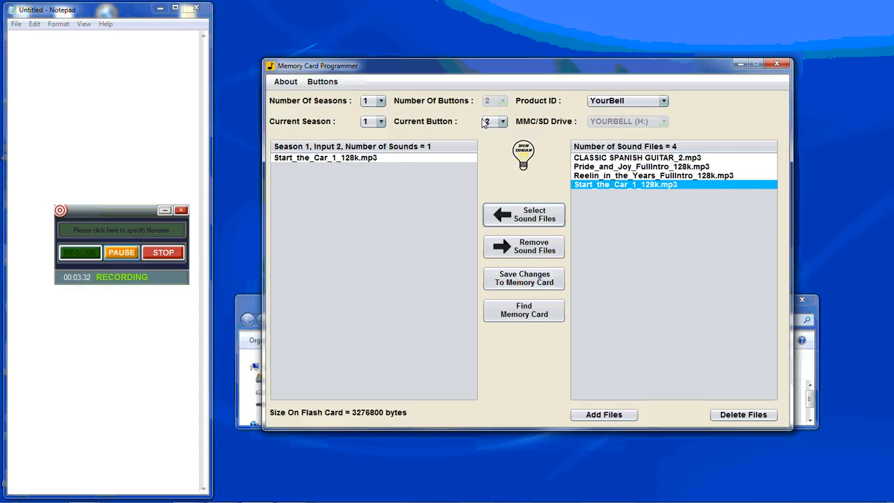
Return to input 1 and review Pride_and_Joy, Reelin_in_the_Years and CLASSIC SPANISH GUITAR_2 assignments
left_click(503, 120)
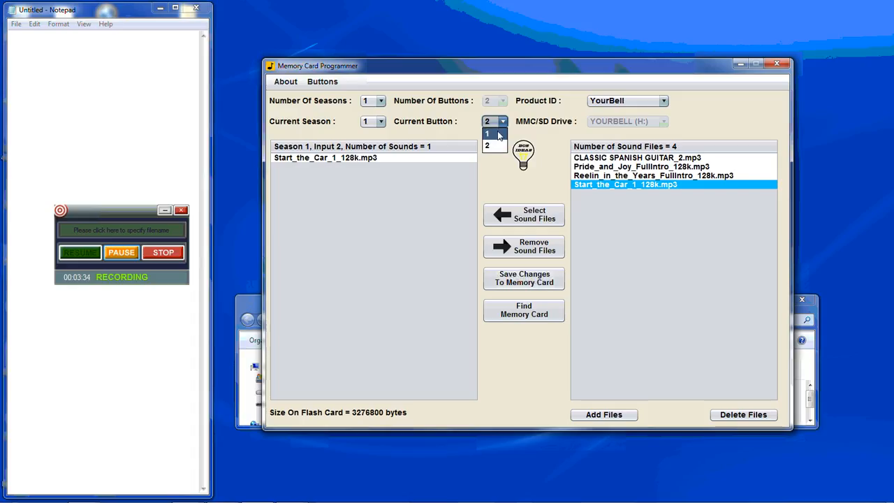
left_click(486, 134)
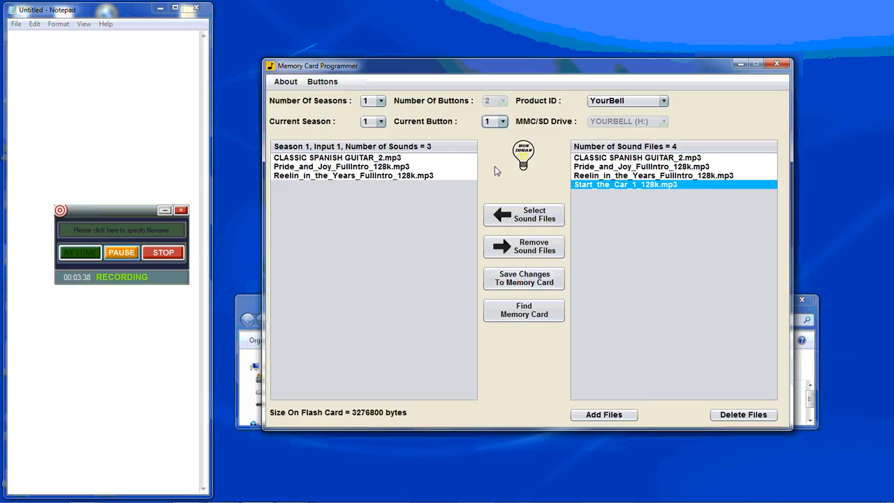
left_click(338, 157)
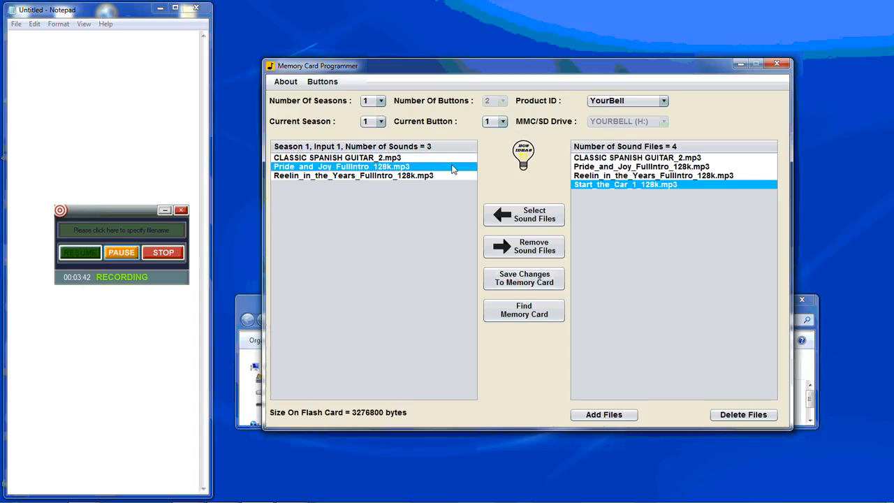
left_click(360, 176)
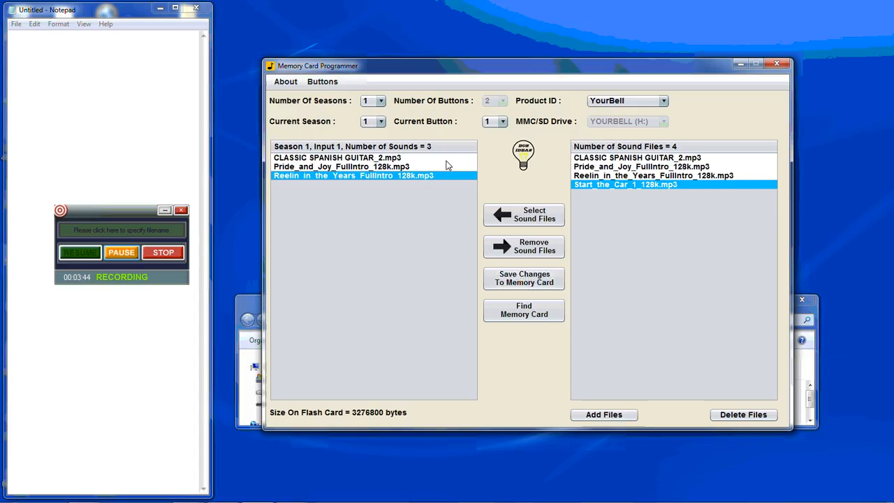
left_click(352, 157)
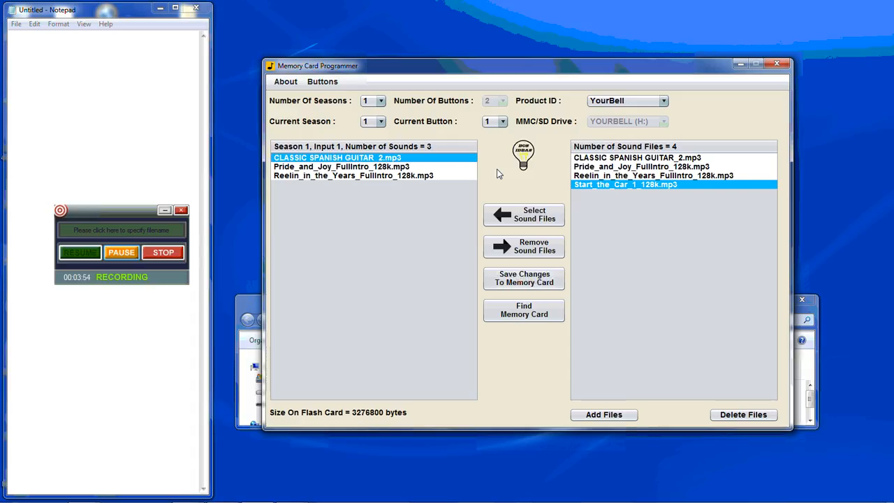
mouse_move(518, 137)
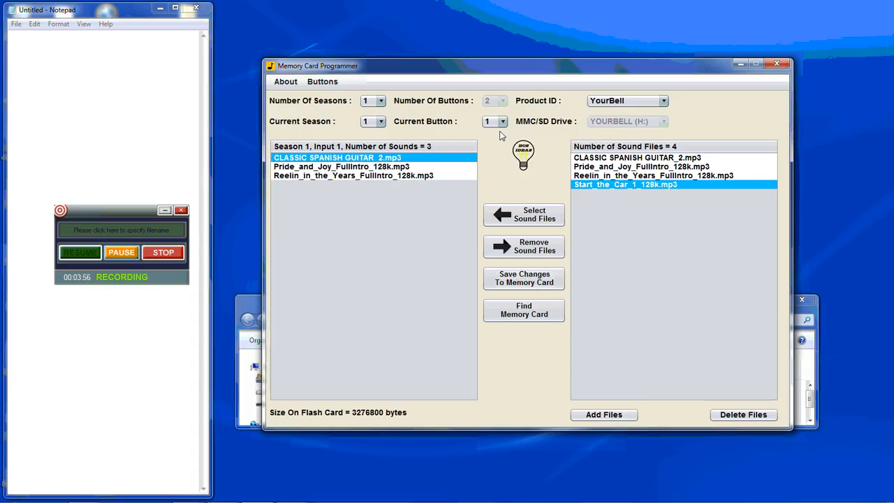
left_click(382, 101)
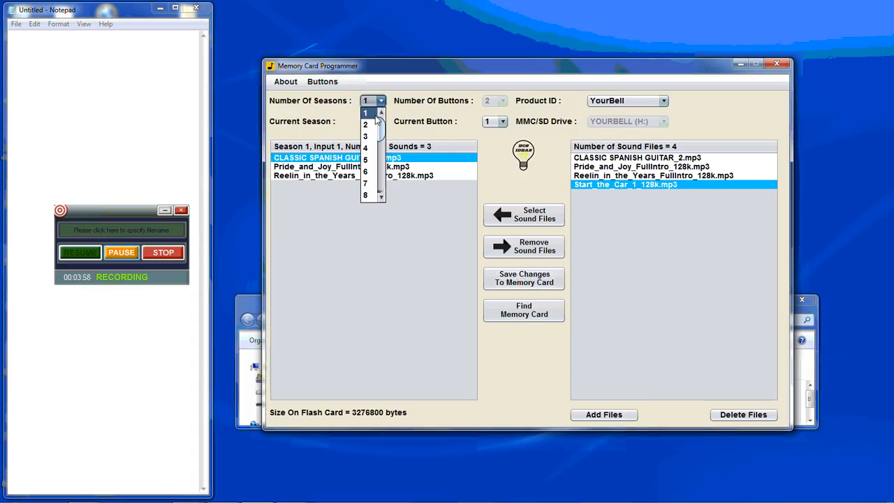
Set two seasons and add five MP3s from the Christmas folder, bringing the list to nine
left_click(363, 123)
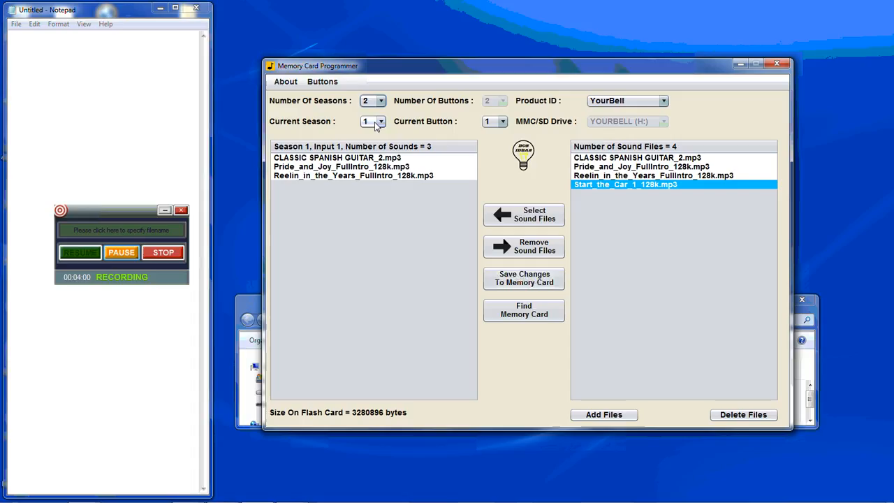
left_click(603, 415)
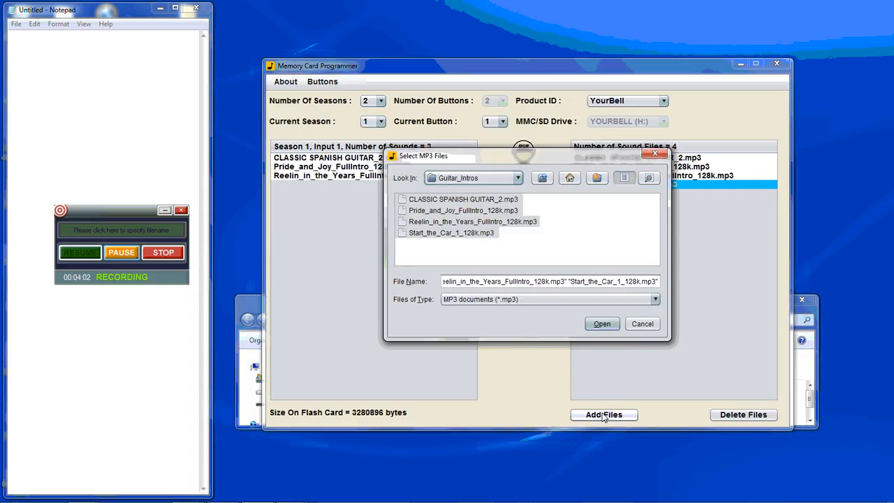
left_click(541, 178)
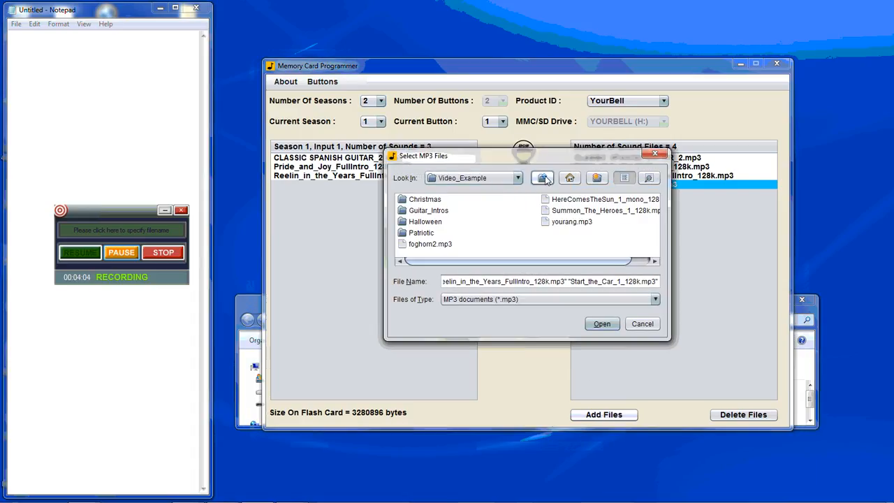
double_click(425, 198)
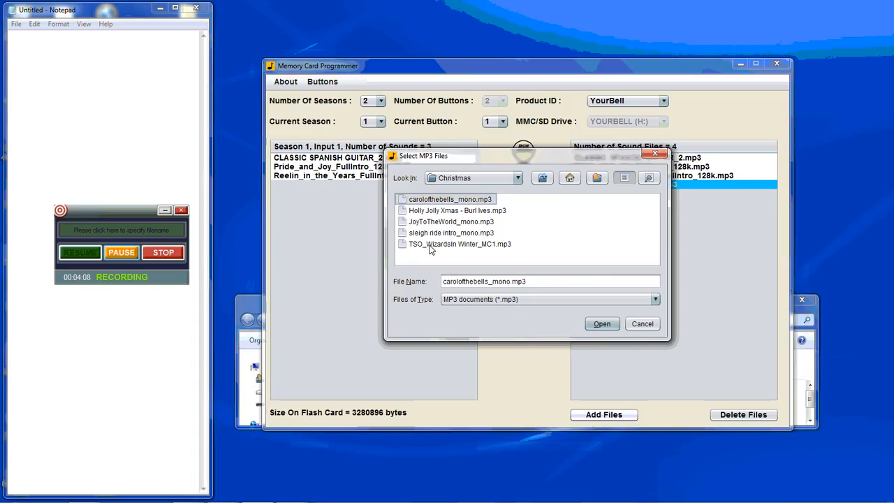
left_click(602, 324)
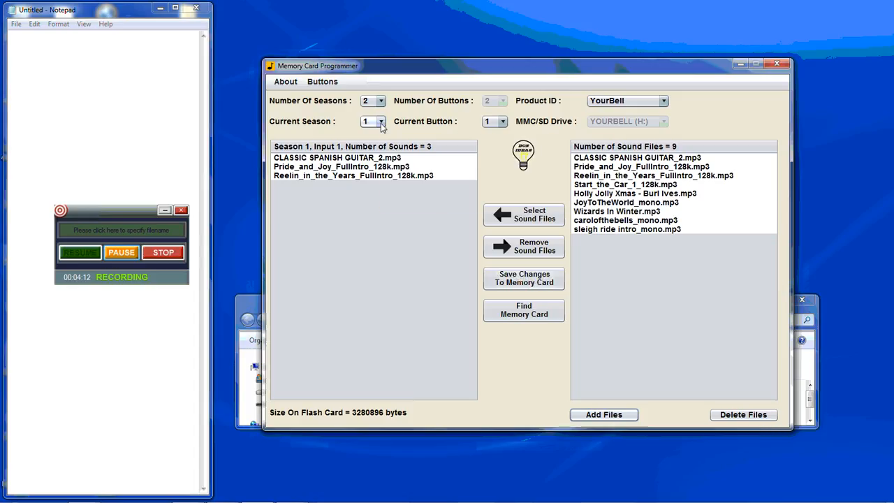
Switch to season 2 and assign three Christmas songs to input 1
left_click(381, 121)
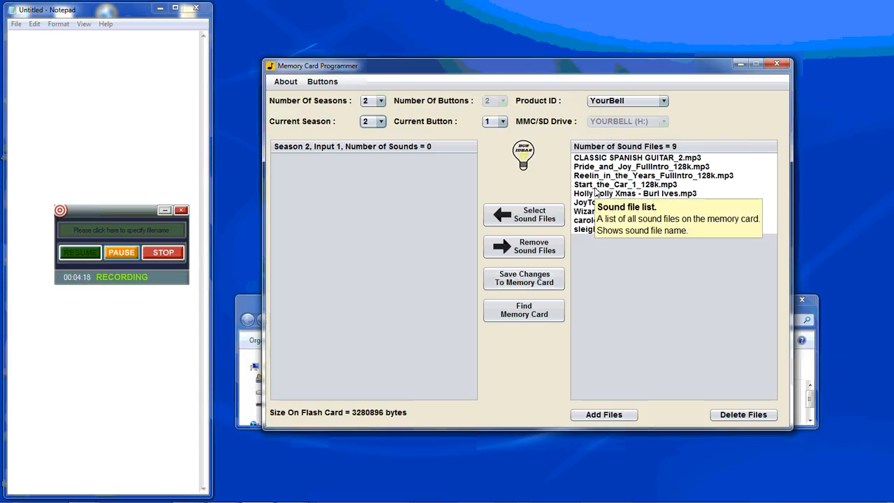
left_click(634, 192)
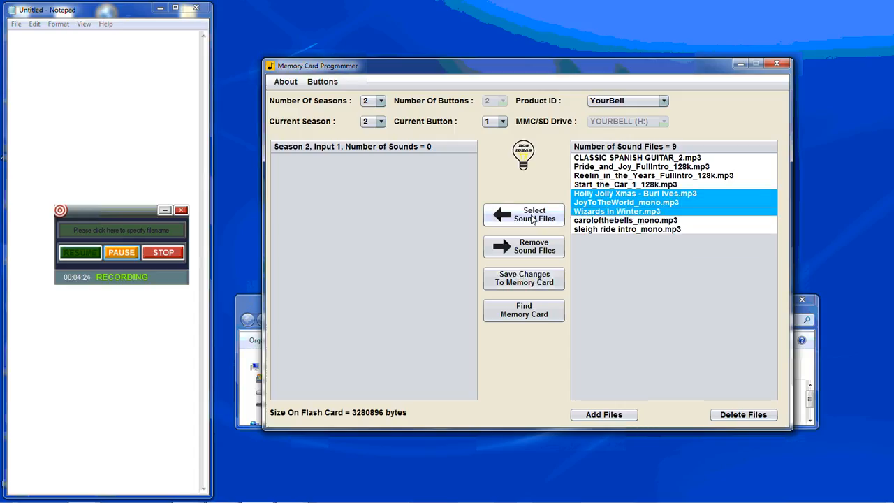
left_click(523, 215)
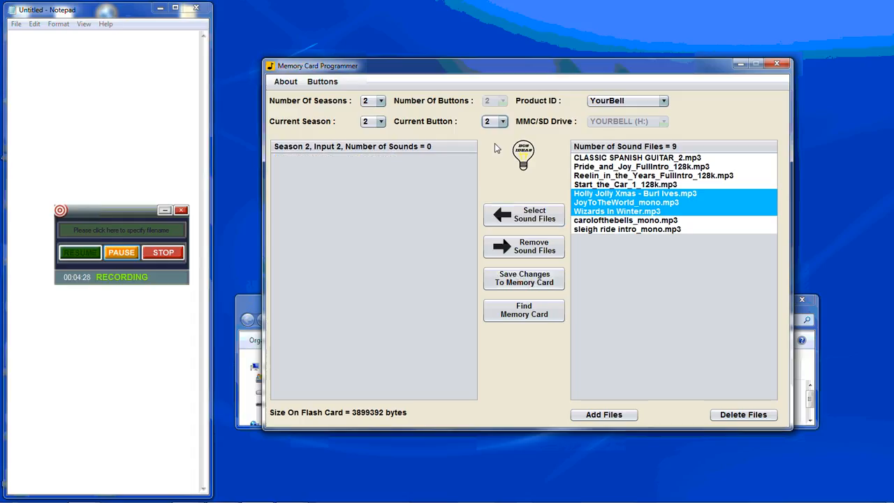
Assign carolofthebells_mono.mp3 and sleigh ride intro_mono.mp3 to season 2 input 2 and save to the card
left_click(625, 221)
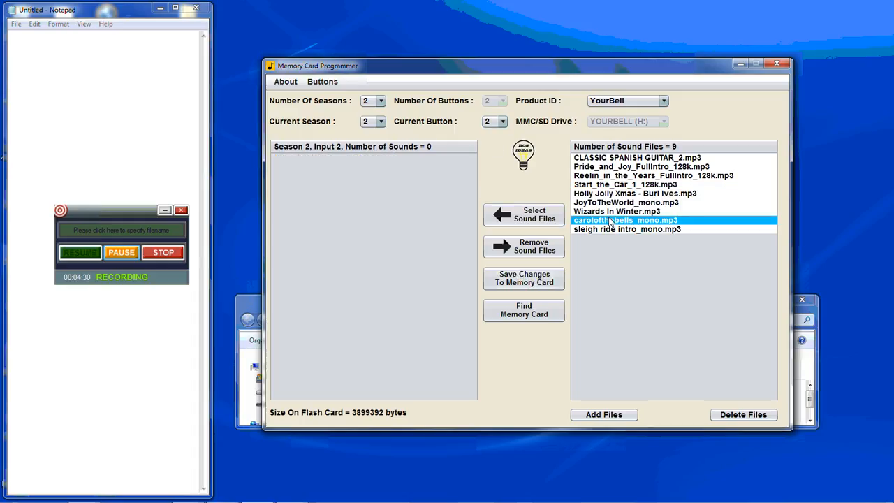
left_click(620, 229)
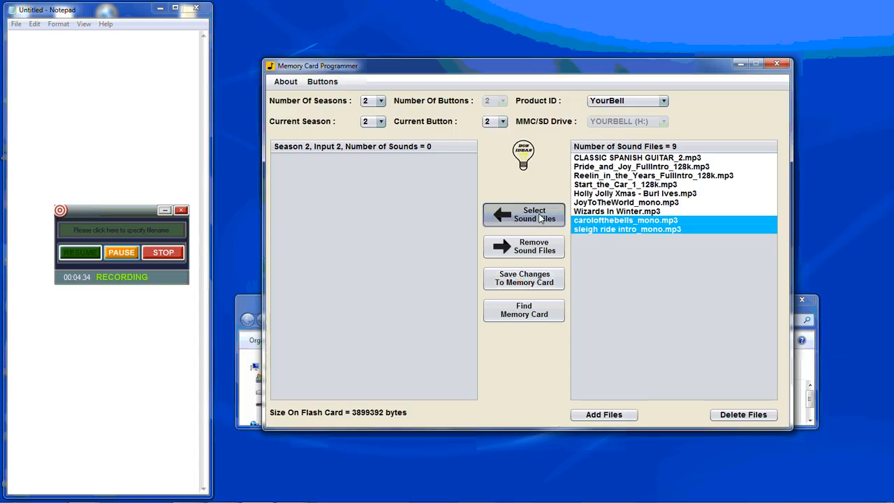
left_click(524, 215)
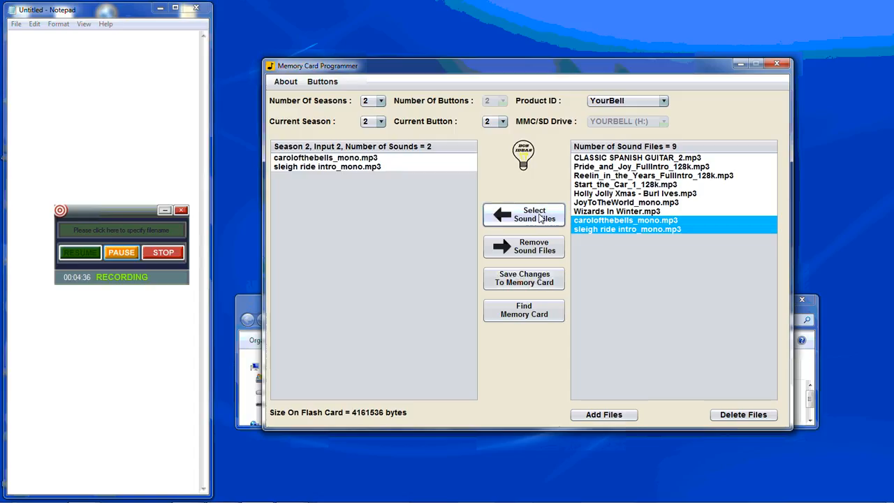
mouse_move(533, 191)
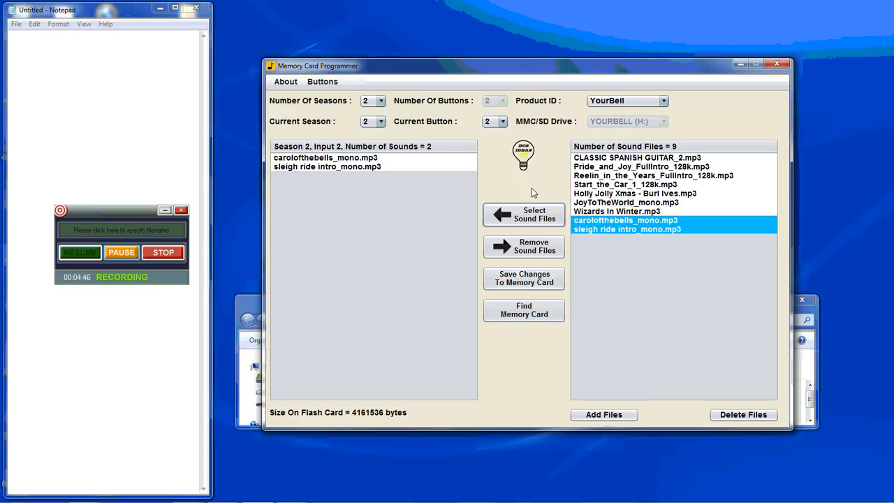
left_click(524, 278)
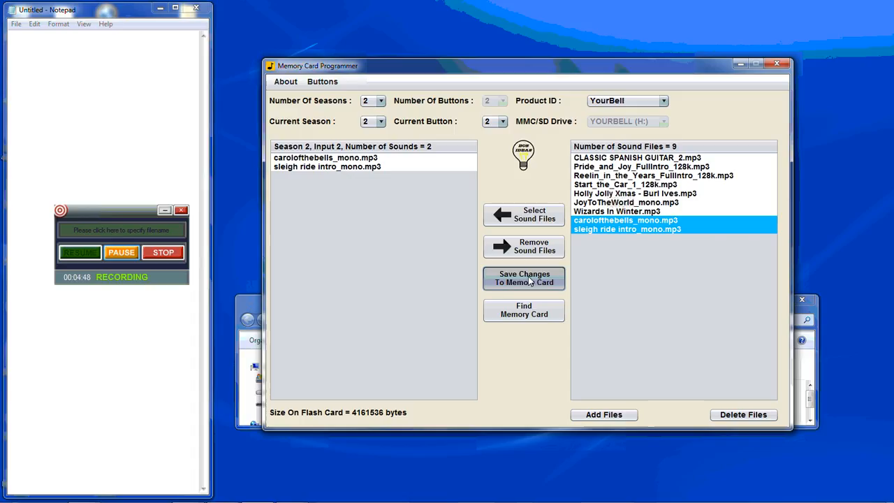
left_click(524, 278)
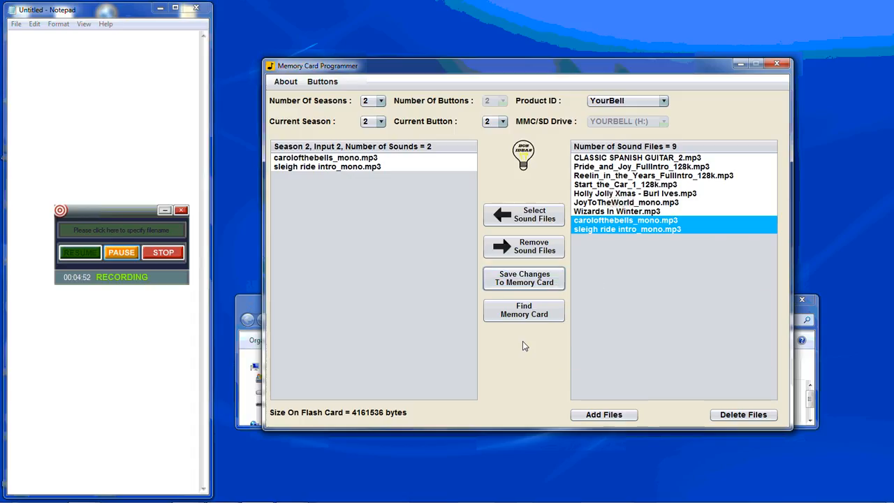
mouse_move(524, 310)
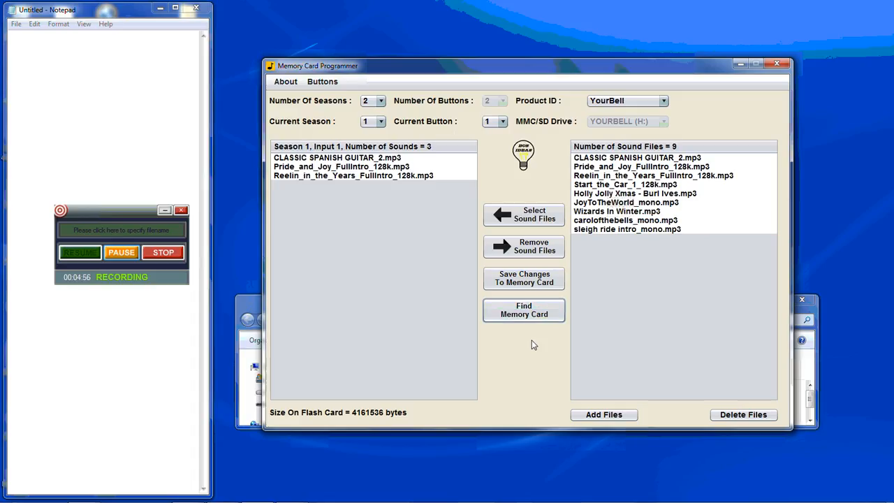
Switch to editing season 2, showing input 1's three Christmas songs
left_click(383, 120)
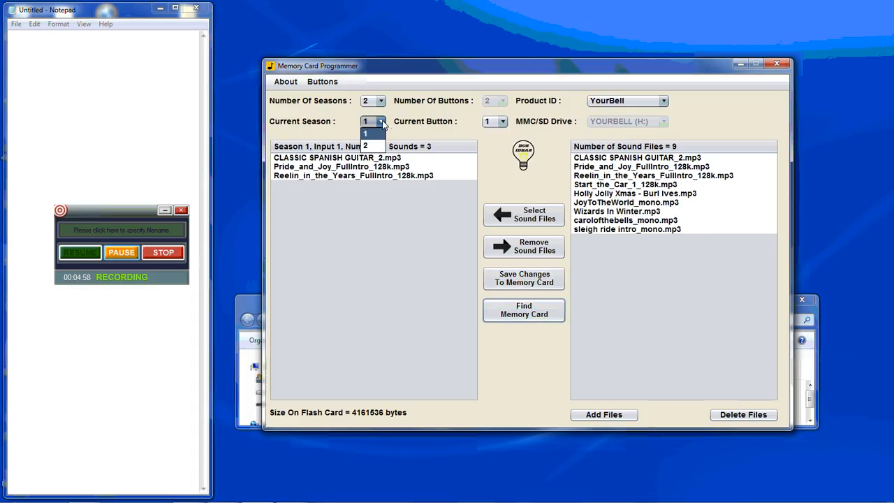
left_click(371, 145)
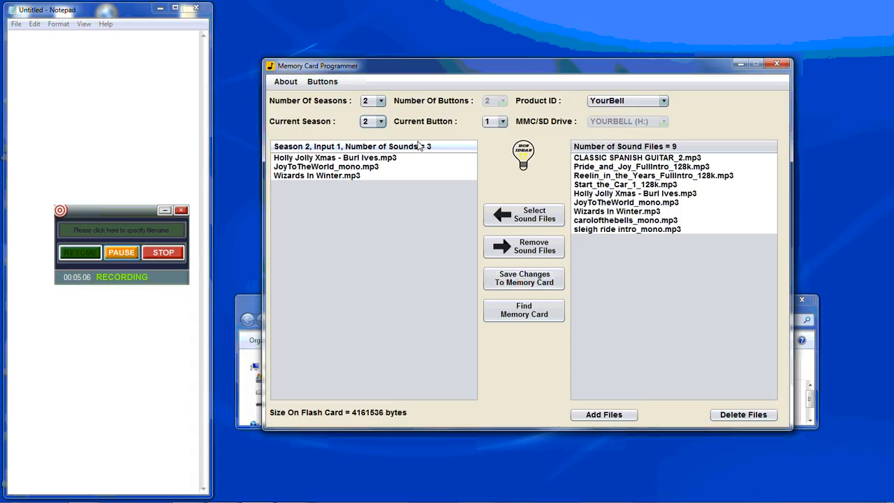
mouse_move(450, 128)
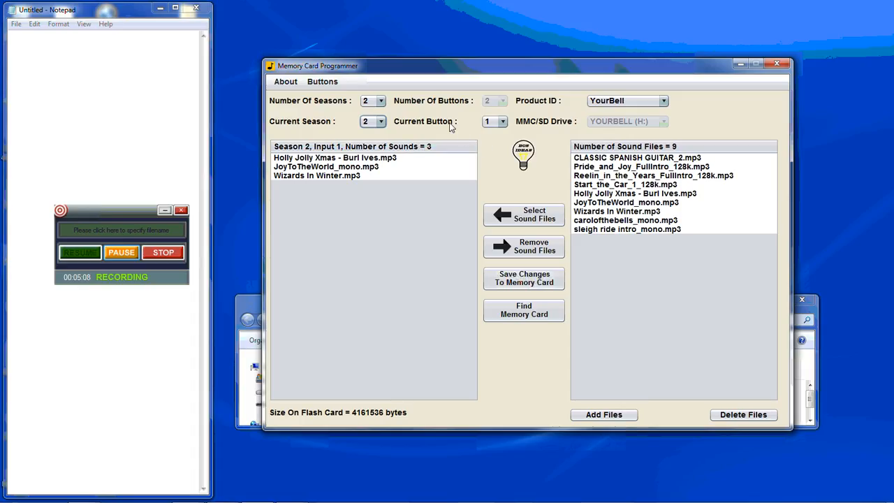
left_click(383, 101)
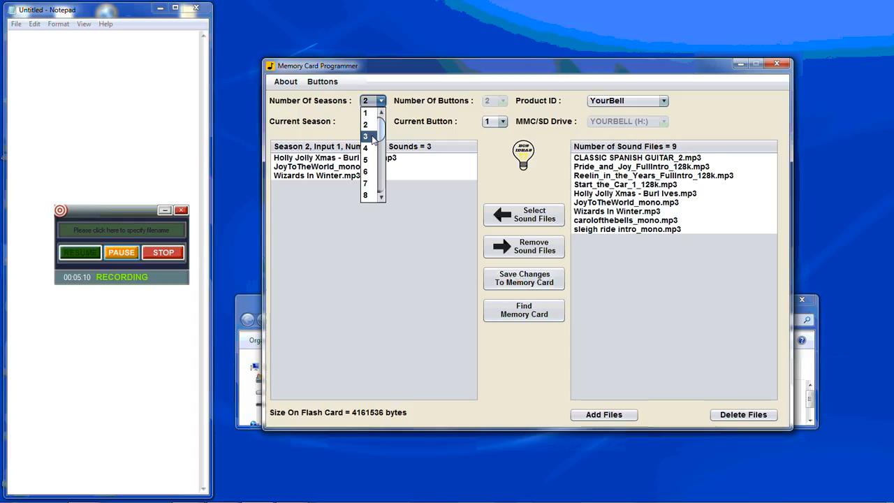
Raise the card to three seasons and assign the Spanish guitar and Reelin tracks to season 3 button 1
left_click(364, 135)
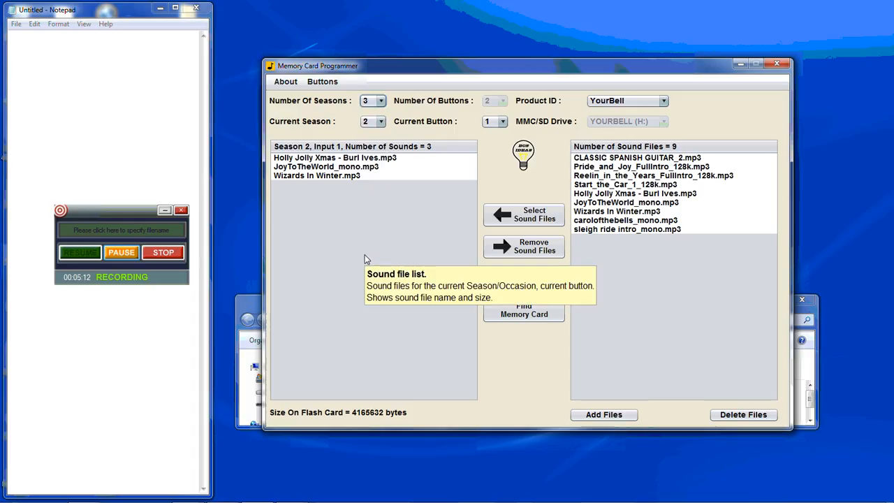
left_click(381, 120)
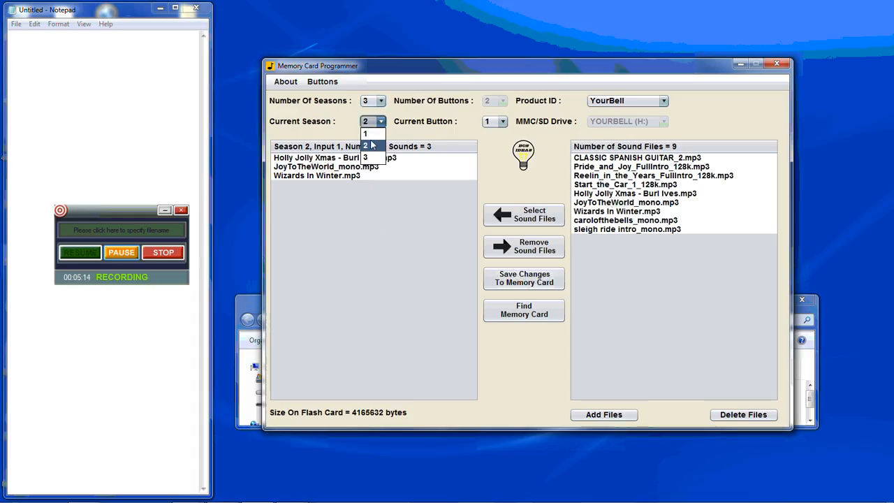
left_click(367, 157)
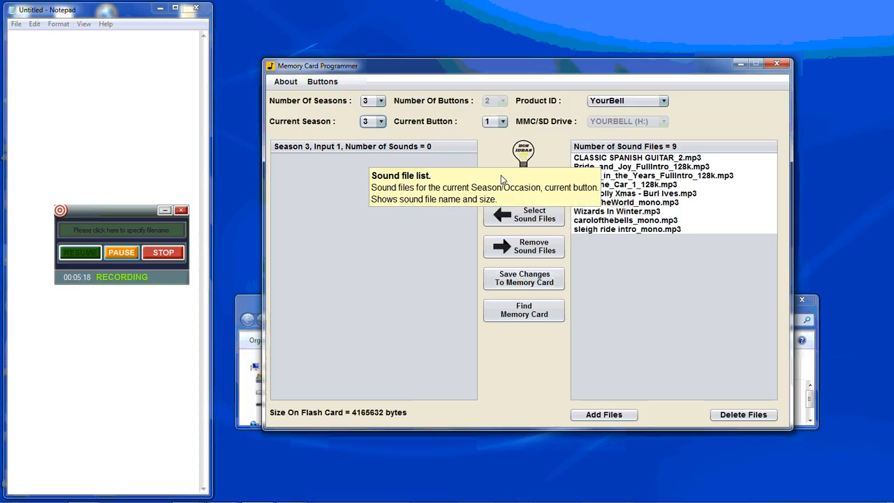
mouse_move(386, 214)
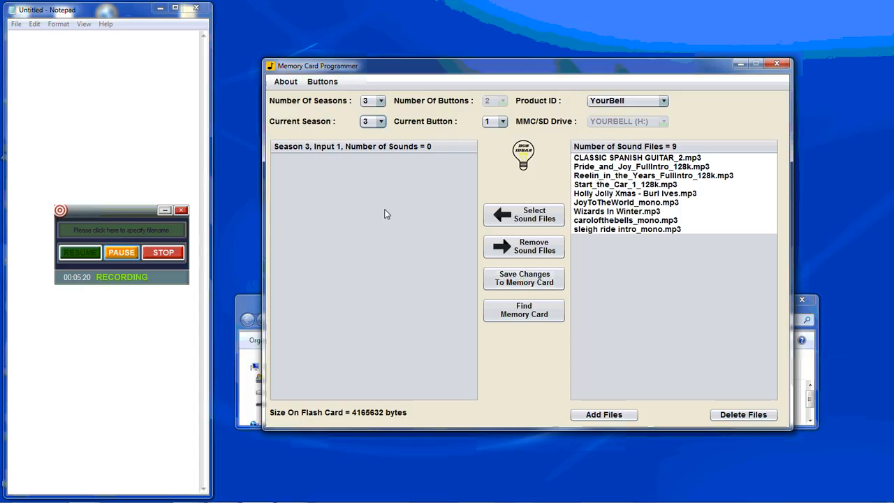
mouse_move(388, 218)
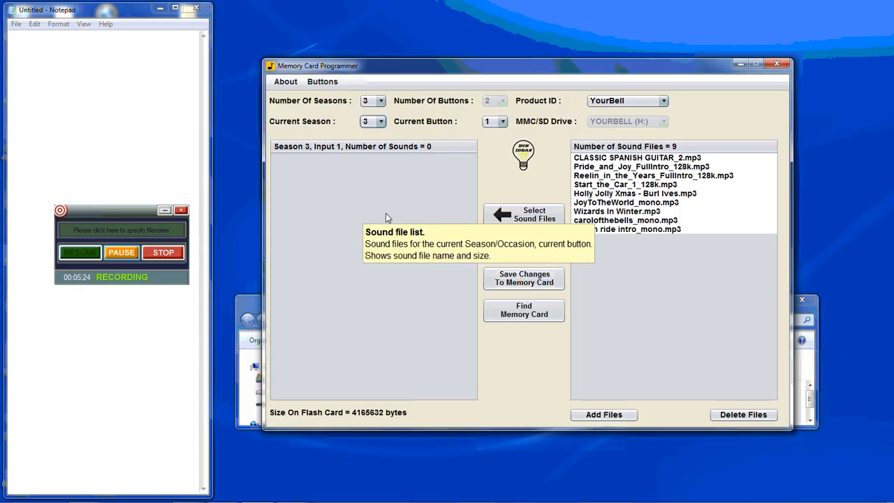
left_click(626, 156)
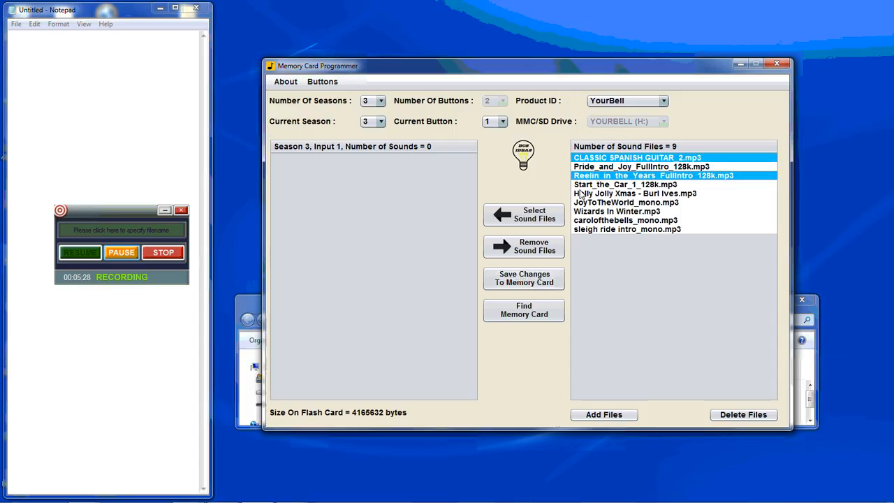
left_click(503, 120)
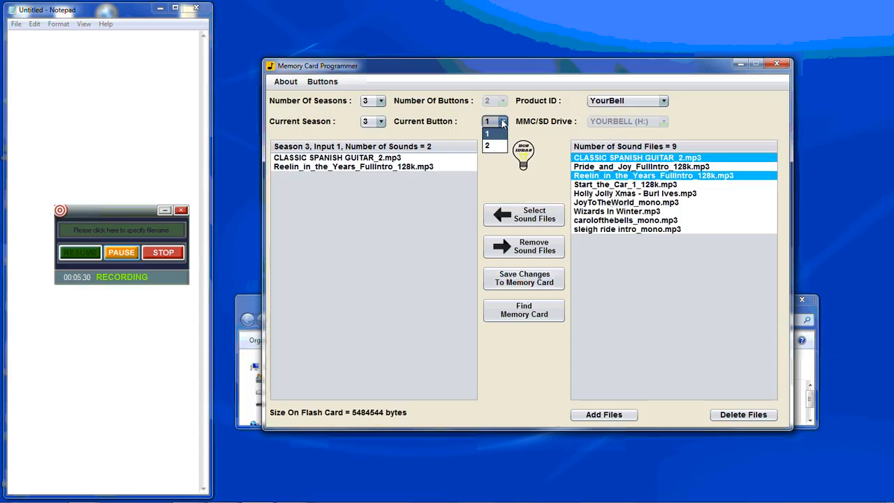
Assign JoyToTheWorld and the sleigh ride intro to season 3 button 2 and save to the card
left_click(488, 144)
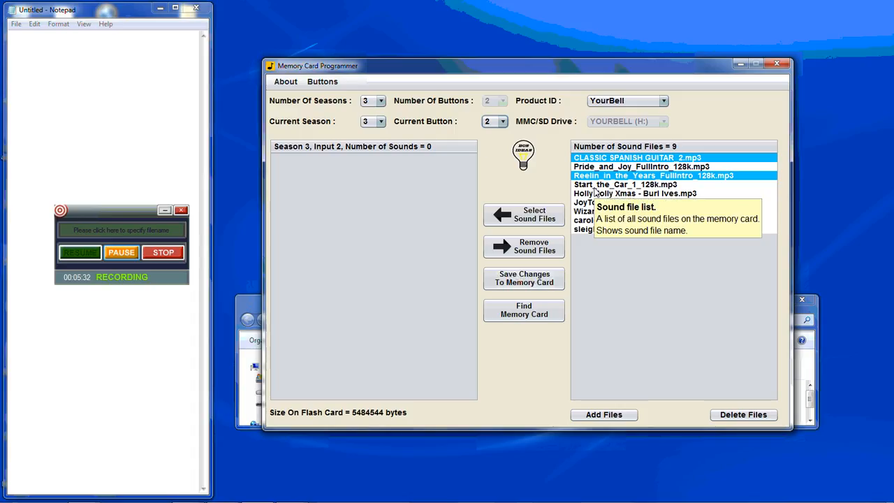
left_click(626, 201)
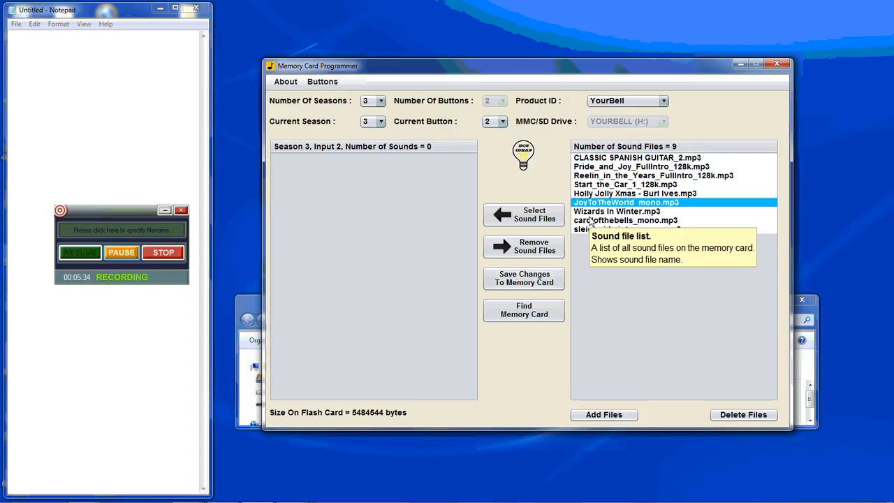
left_click(626, 229)
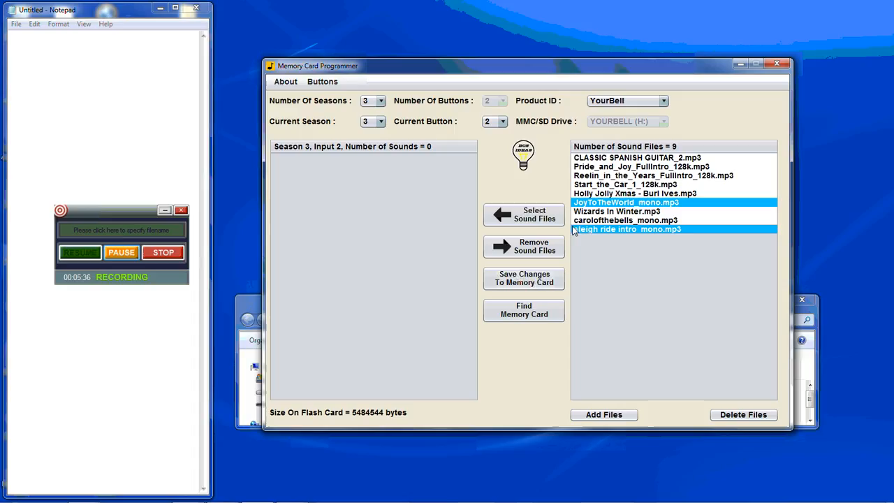
left_click(523, 215)
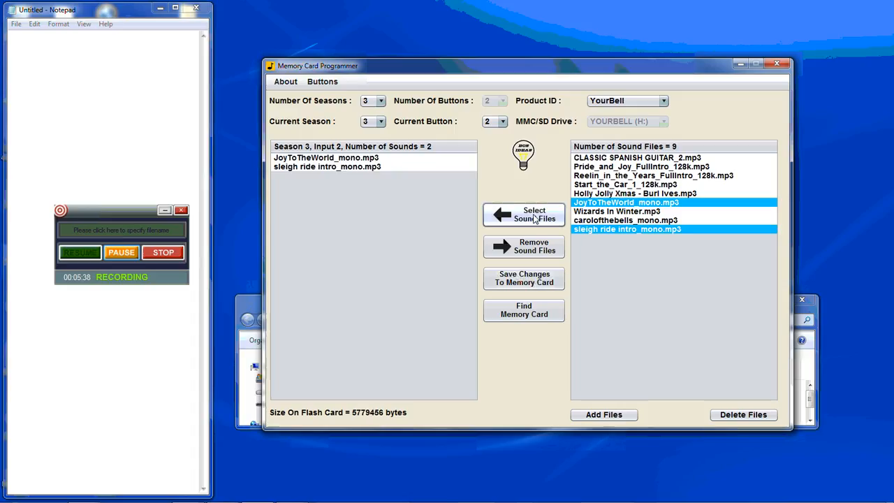
mouse_move(522, 279)
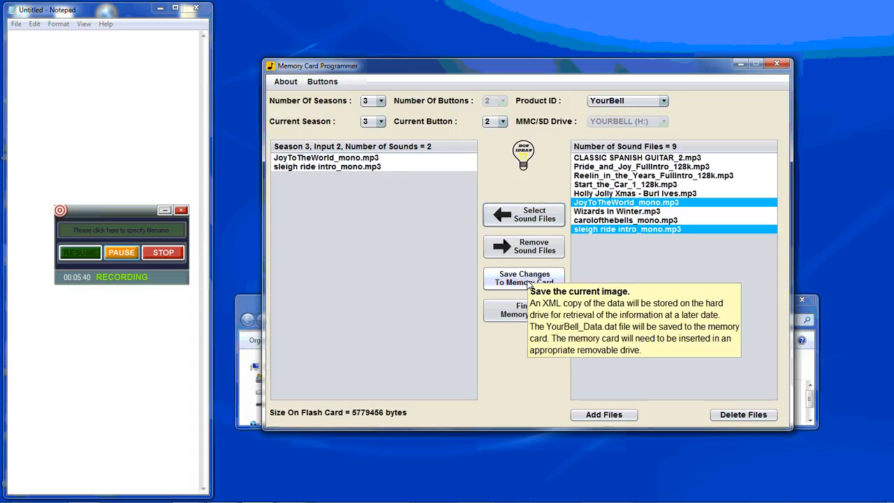
left_click(522, 279)
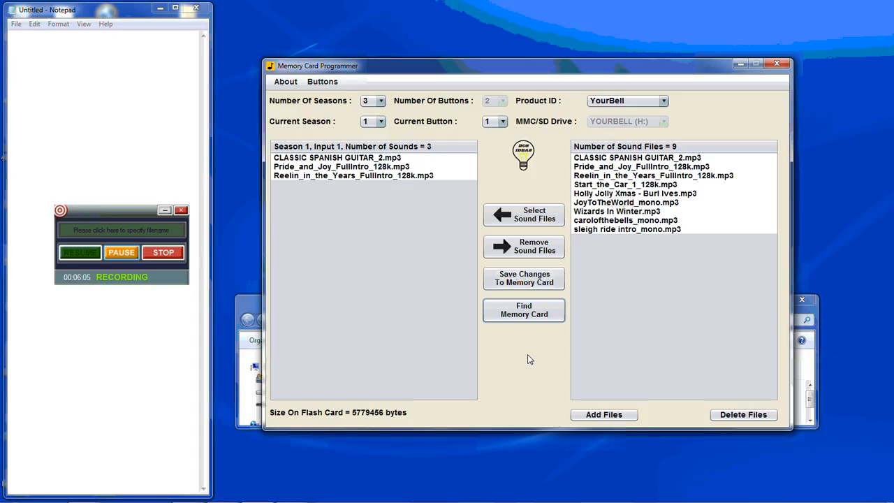
mouse_move(521, 364)
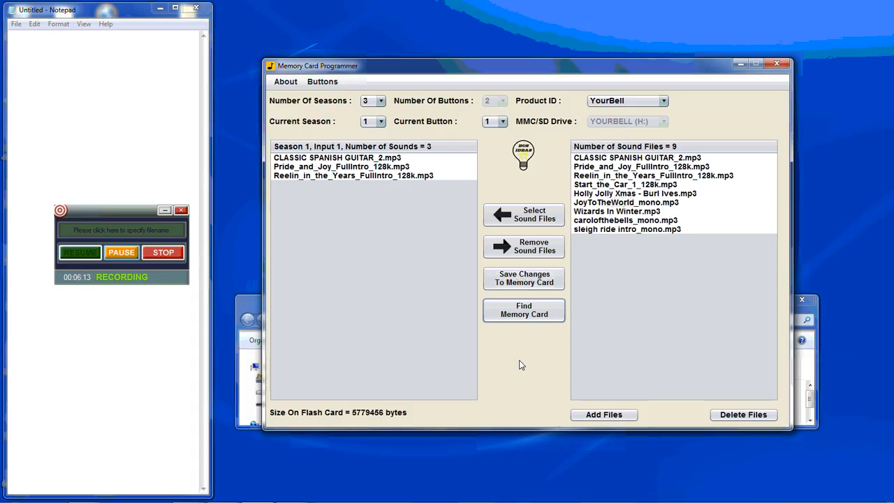
mouse_move(247, 304)
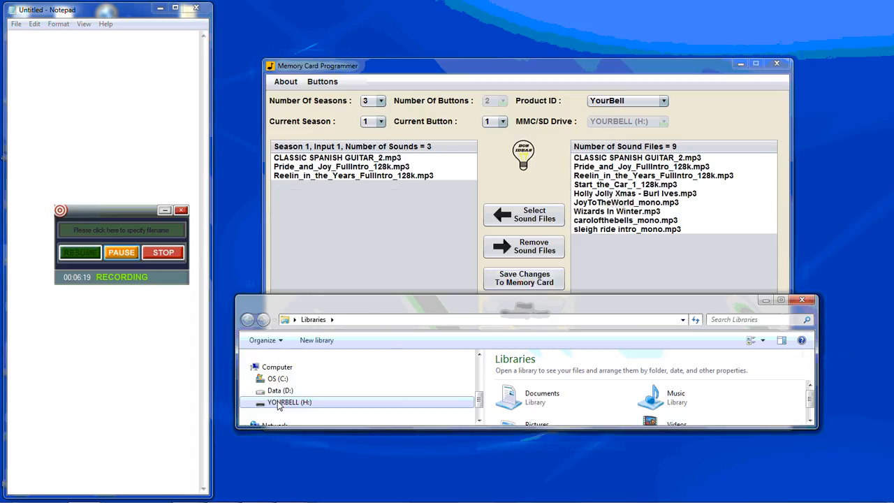
Run a full FAT format of YOURBELL (H:) with default allocation size and dismiss the completion message
right_click(287, 402)
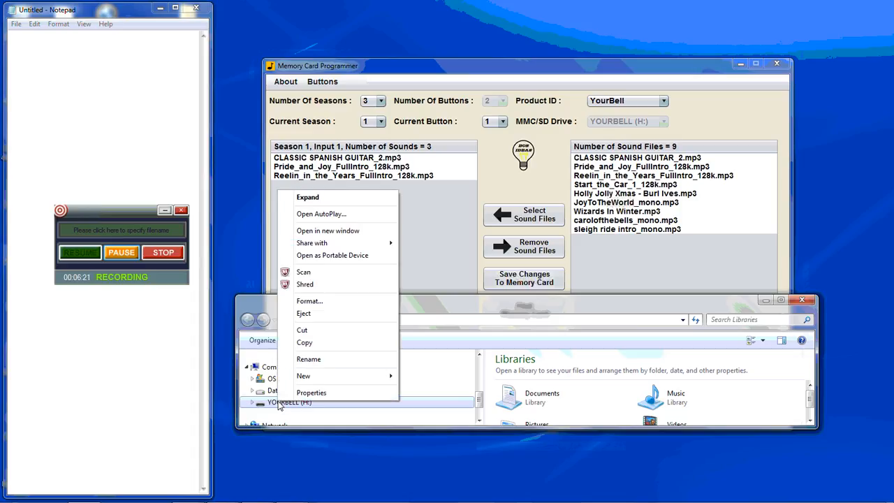
left_click(310, 301)
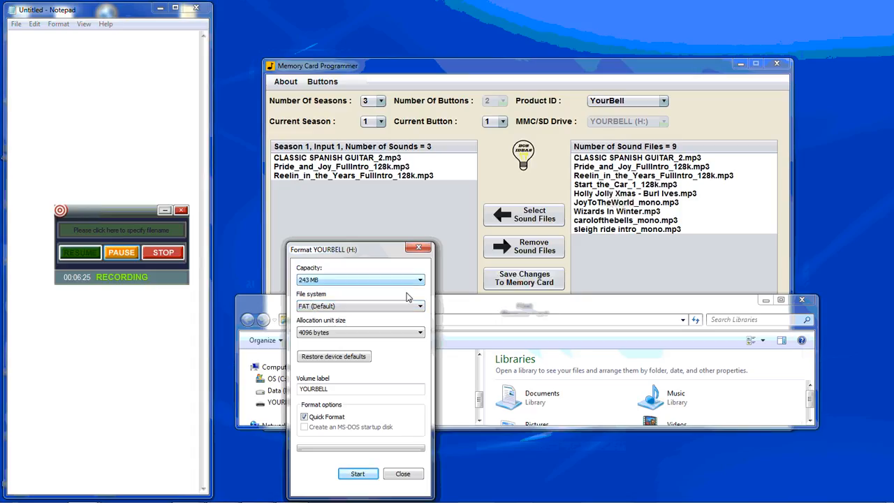
mouse_move(424, 323)
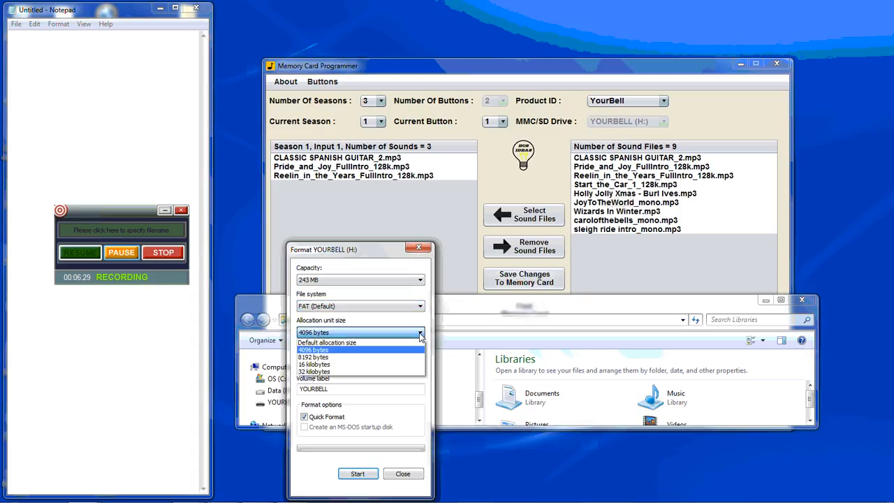
left_click(327, 342)
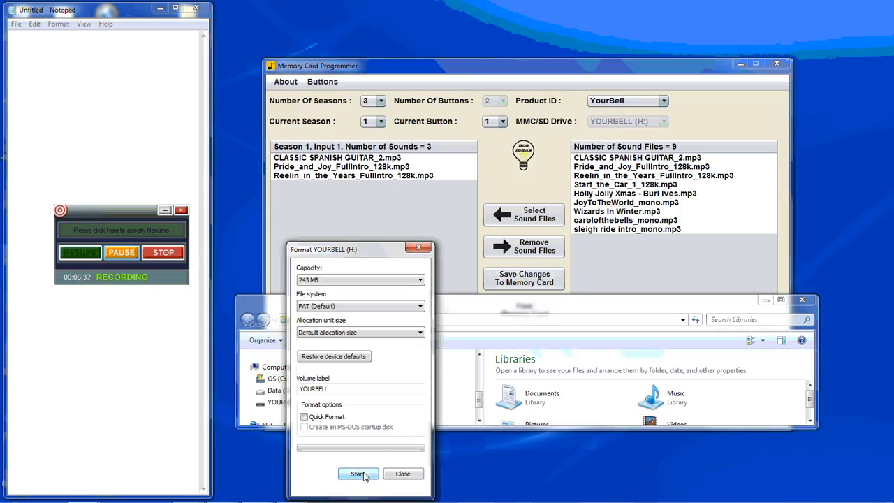
left_click(357, 474)
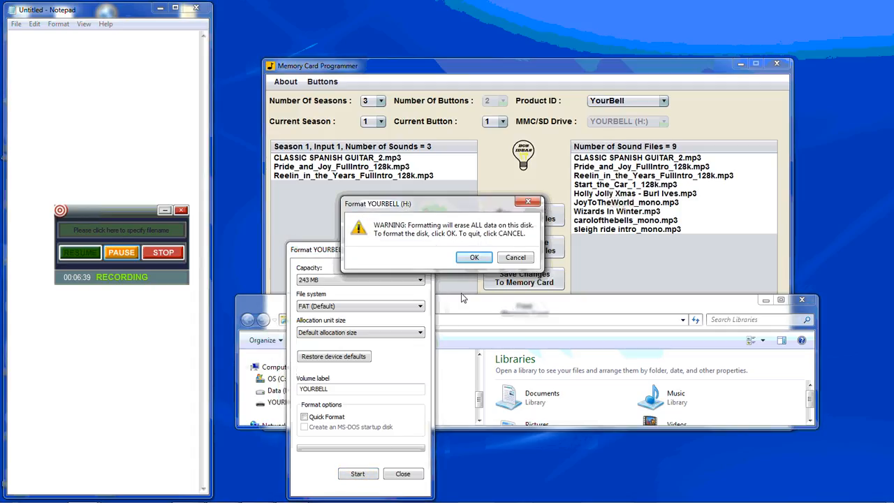
left_click(473, 257)
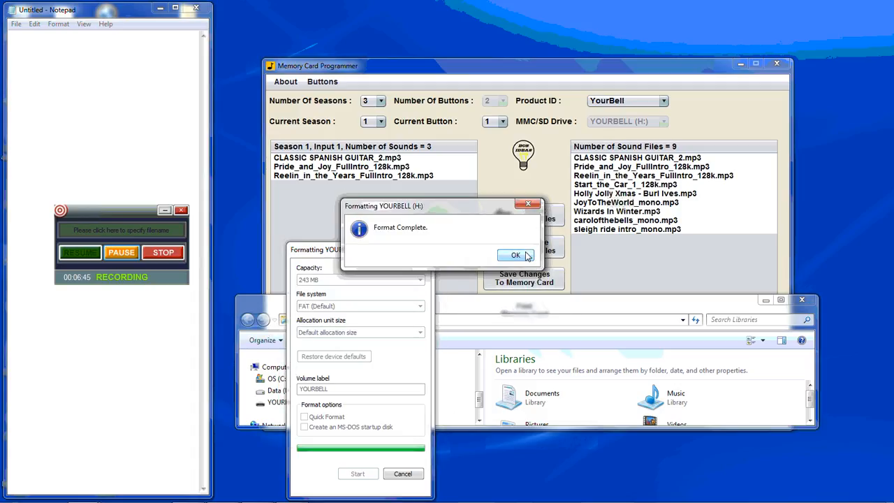
left_click(515, 254)
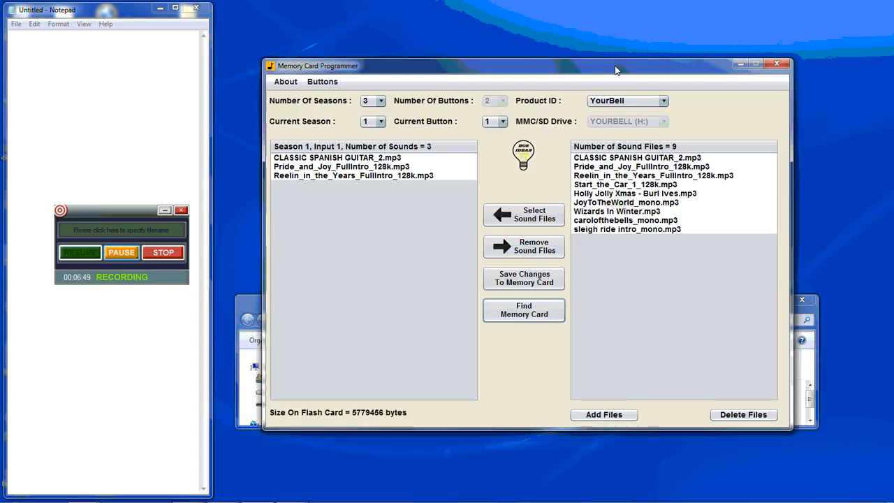
mouse_move(523, 278)
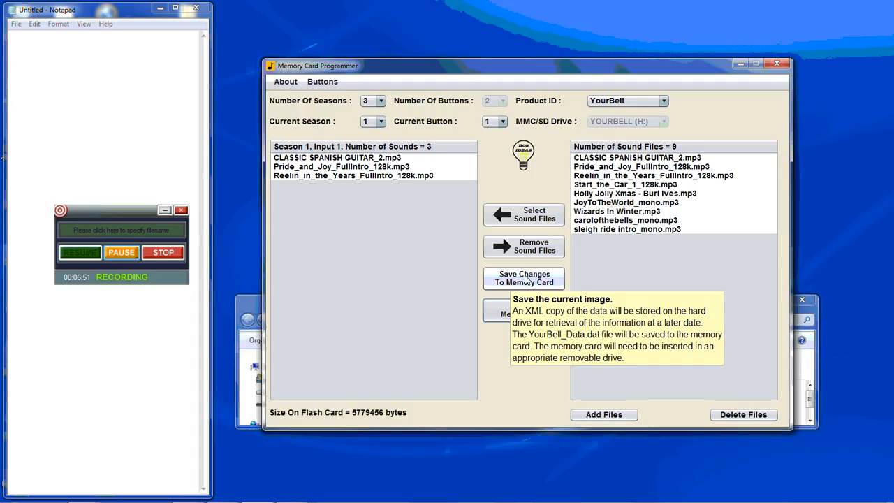
Save the three-season sound setup onto the freshly formatted memory card
left_click(524, 279)
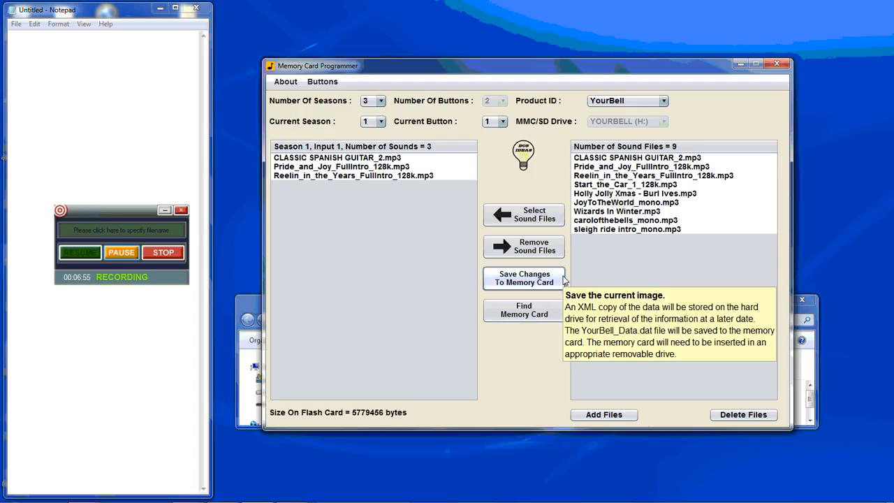
mouse_move(528, 363)
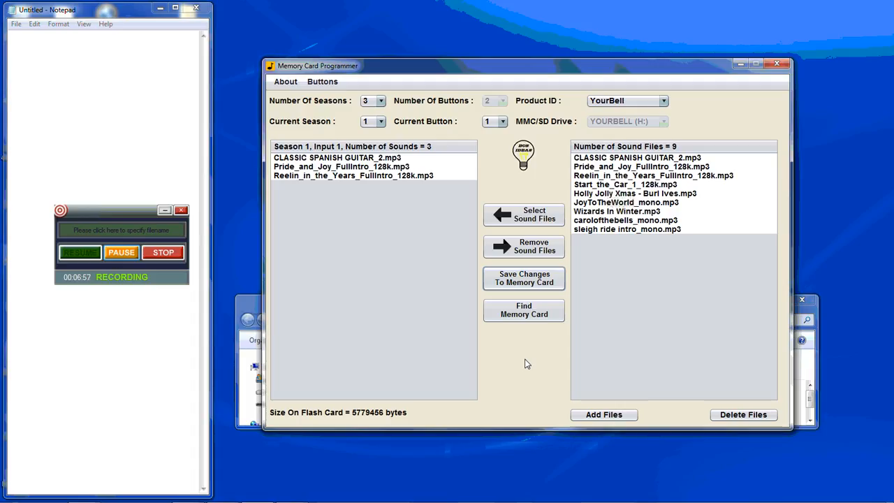